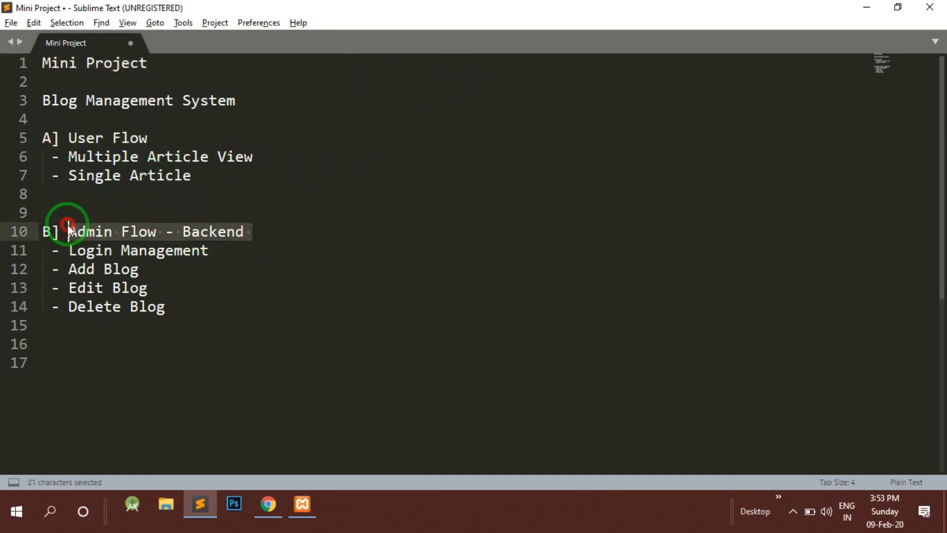
mouse_move(394, 279)
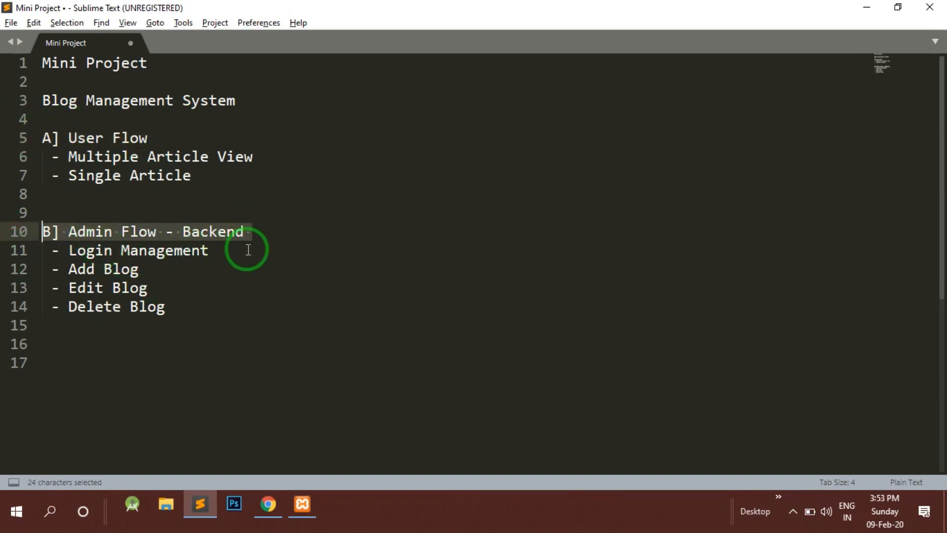
mouse_move(261, 258)
text(-)
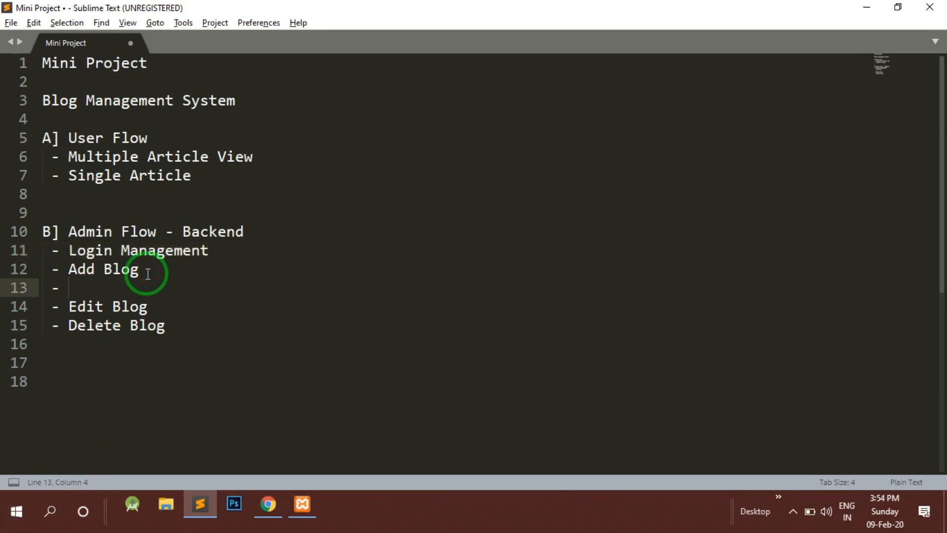
- Add a "View Blogs" item to the admin flow list after Add Blog
text(View B)
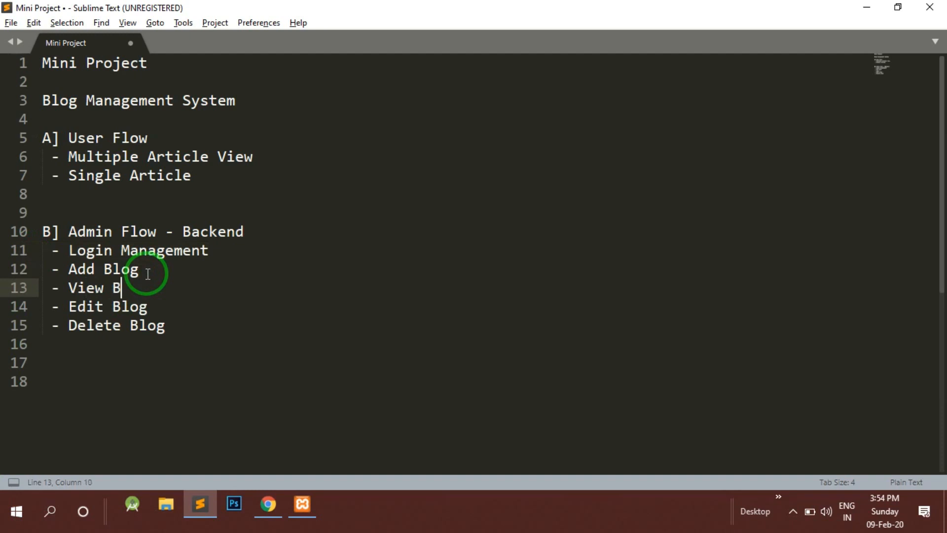
text(logs)
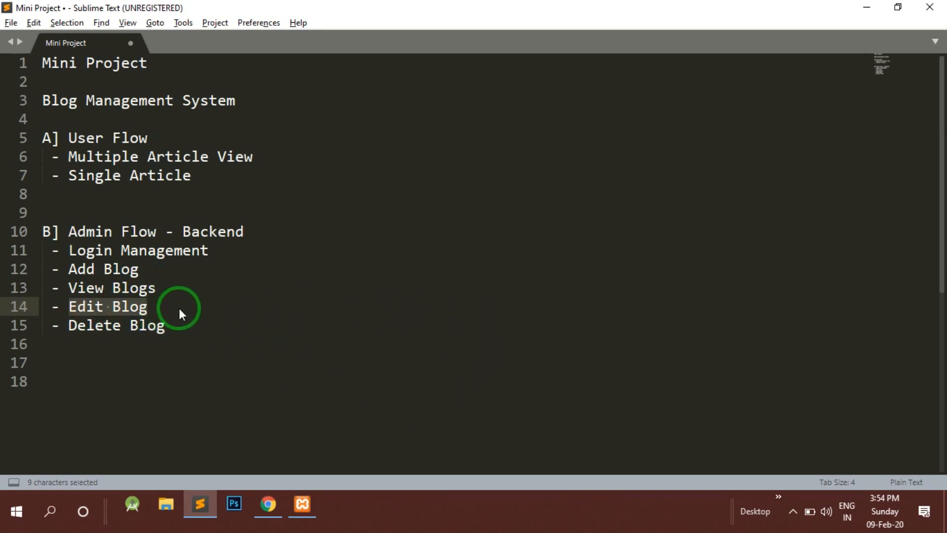
mouse_move(83, 341)
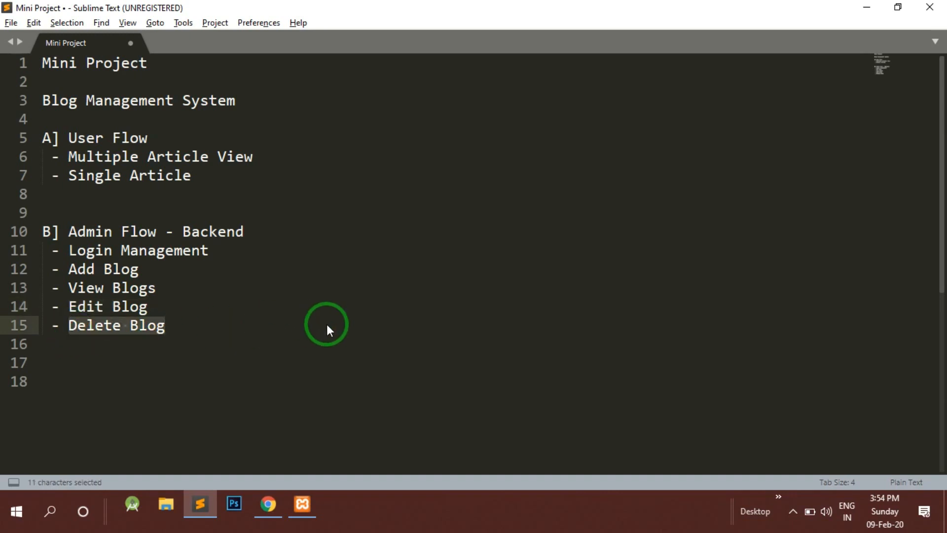
mouse_move(211, 343)
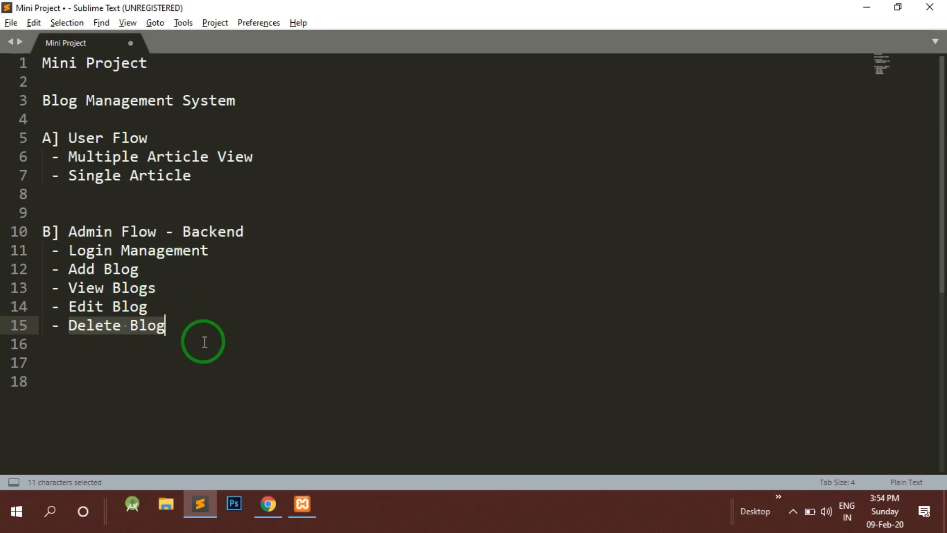
mouse_move(320, 202)
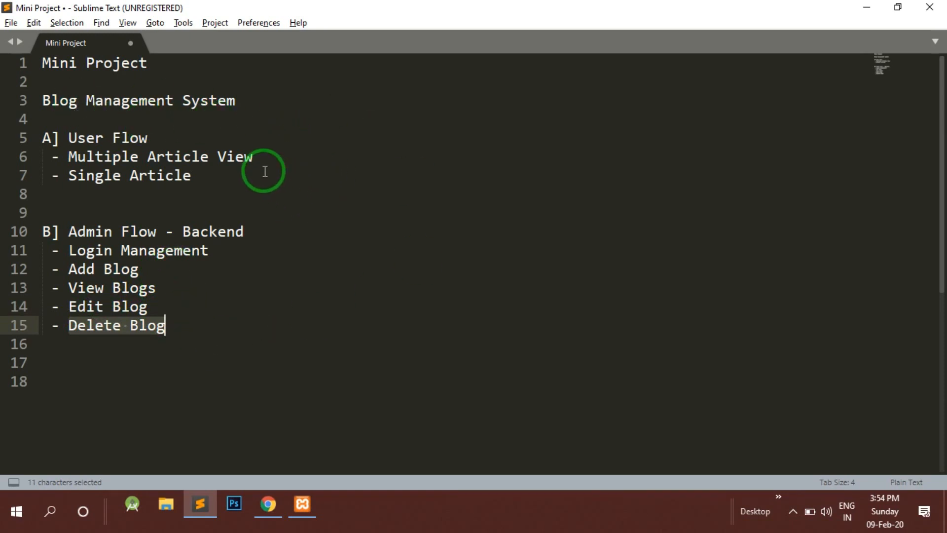
mouse_move(317, 227)
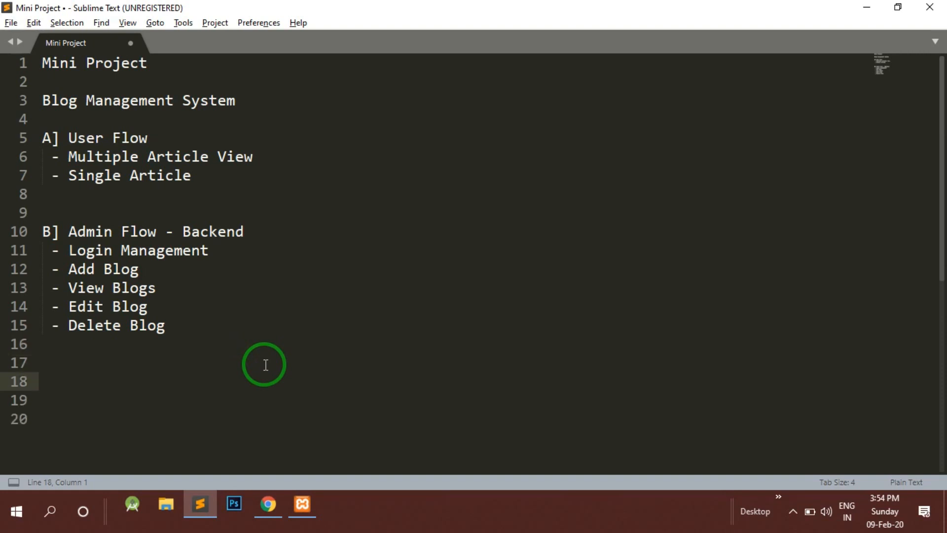
click(268, 517)
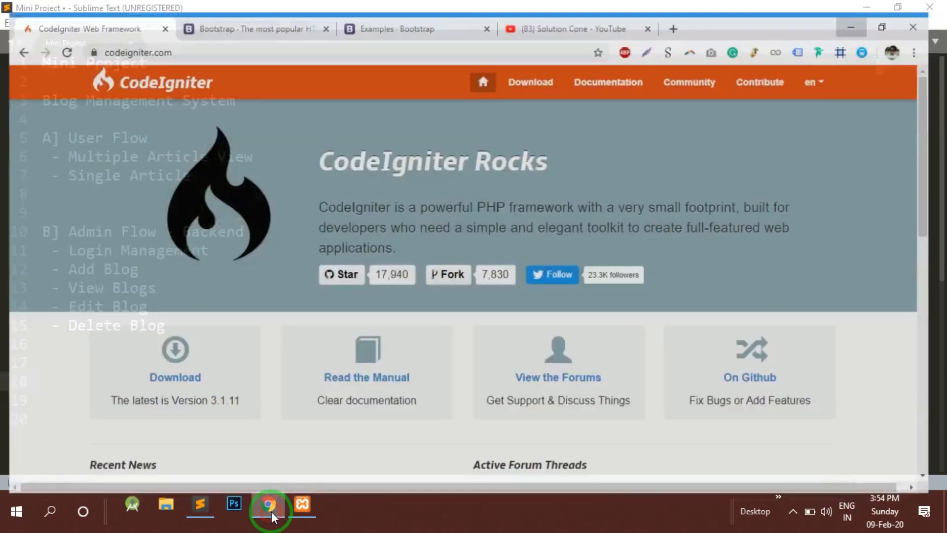
click(268, 508)
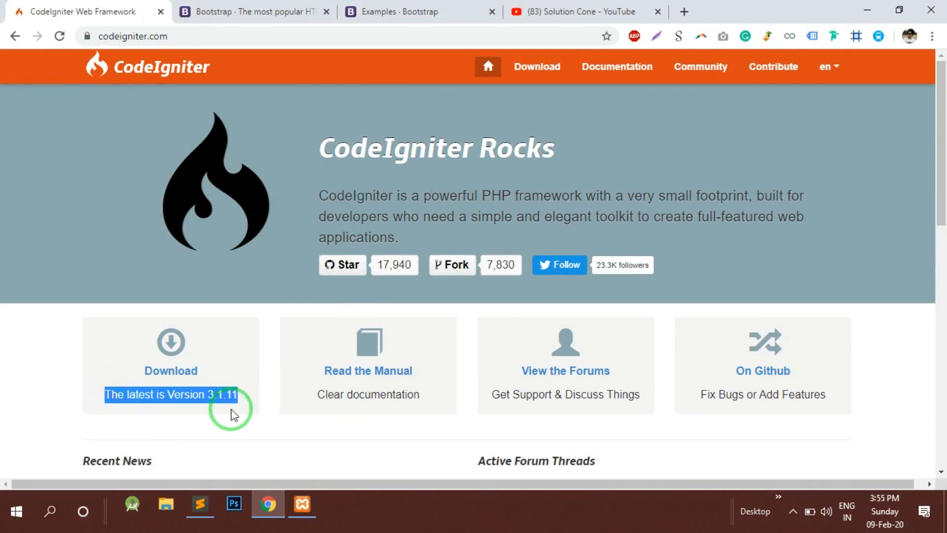
mouse_move(194, 385)
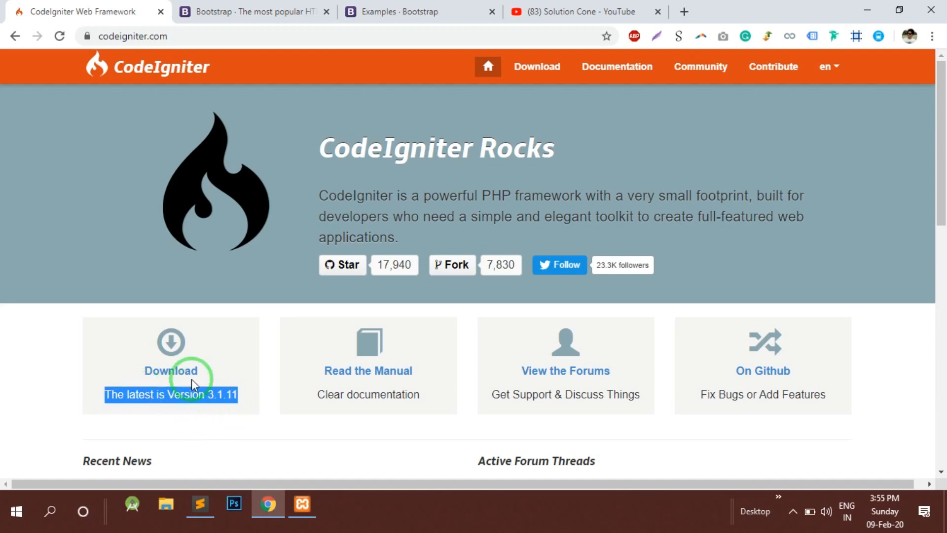
click(199, 504)
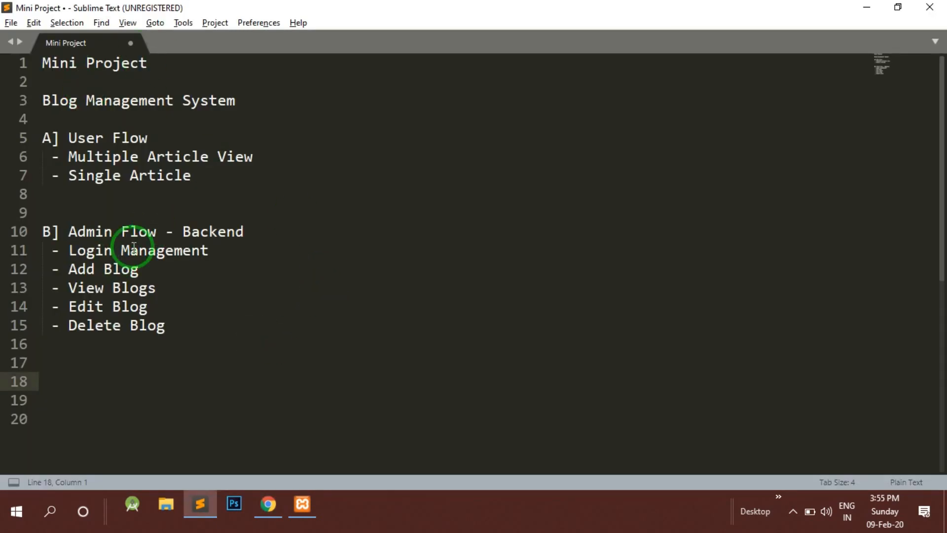
- Return to Chrome and show the Bootstrap 4.4.1 home page
click(269, 505)
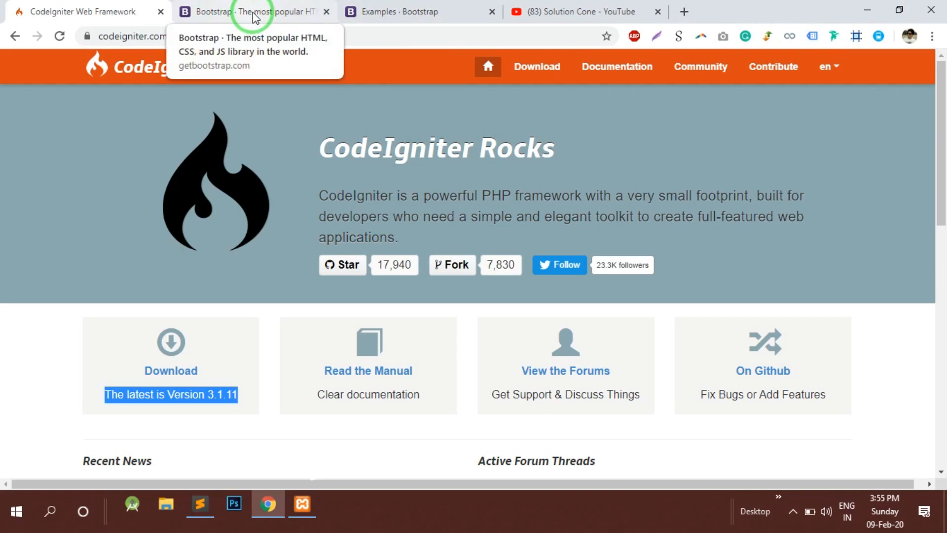
click(248, 12)
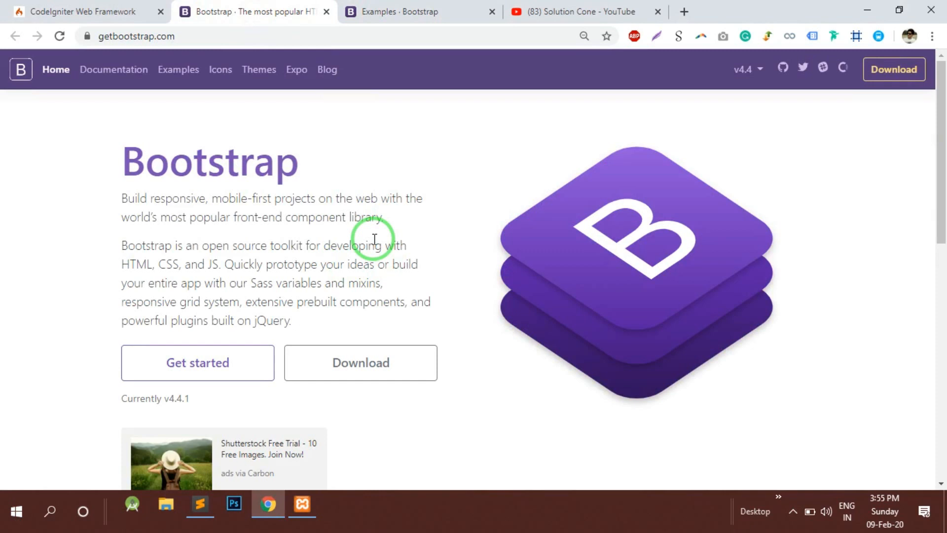
mouse_move(266, 25)
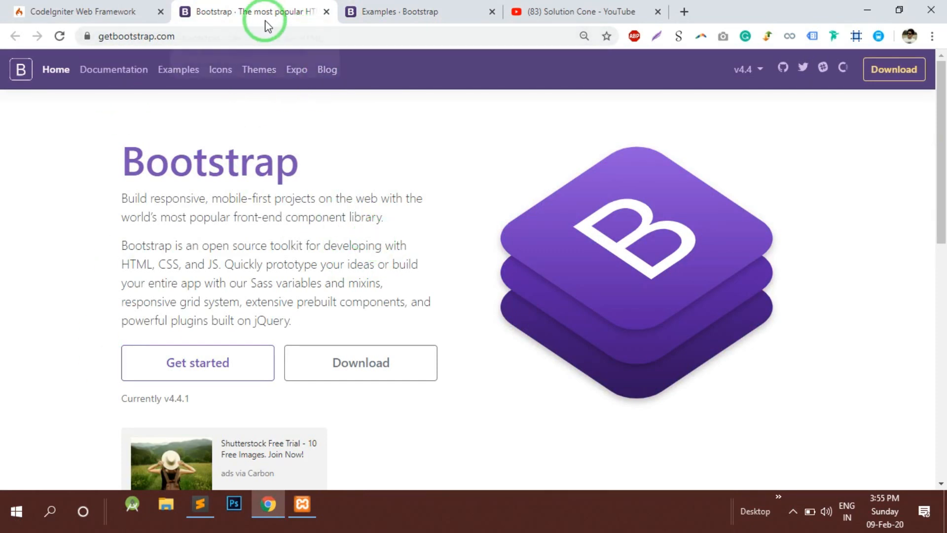
mouse_move(344, 219)
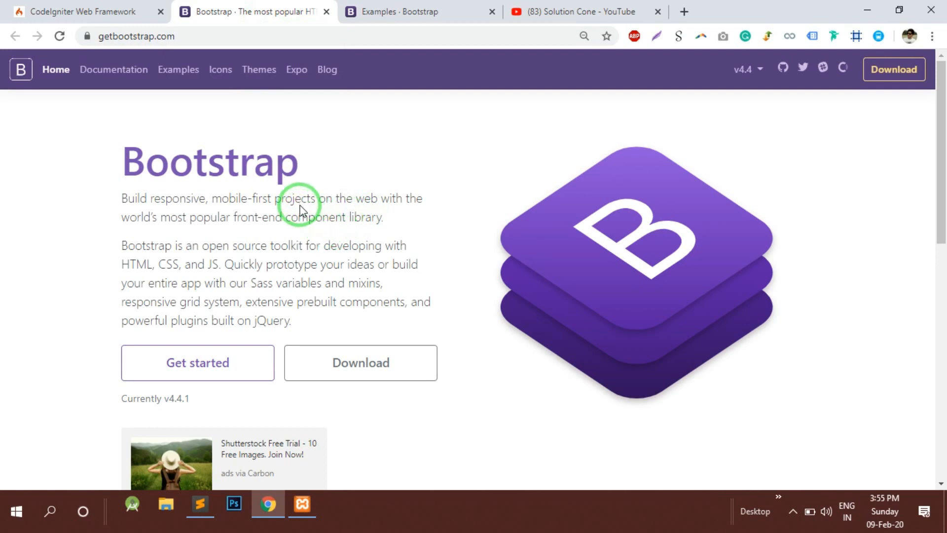
mouse_move(910, 34)
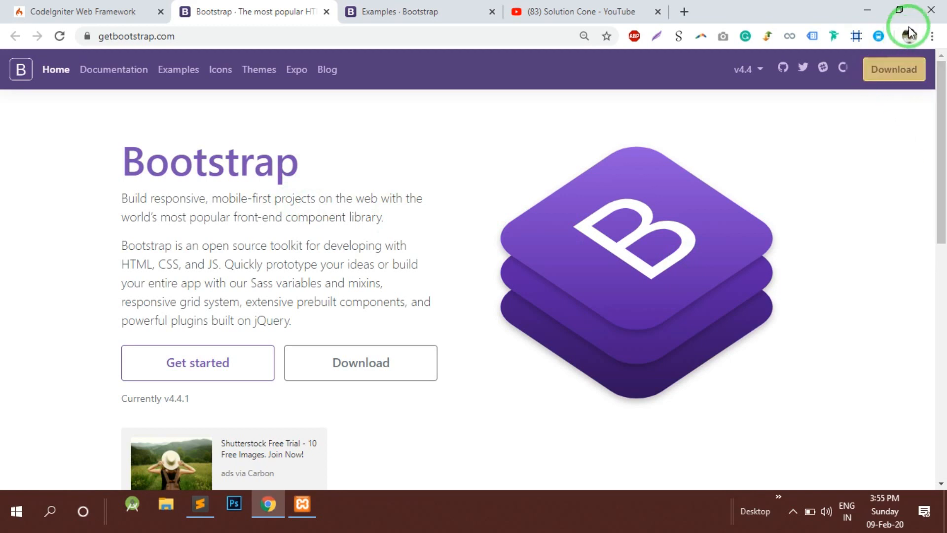
mouse_move(897, 9)
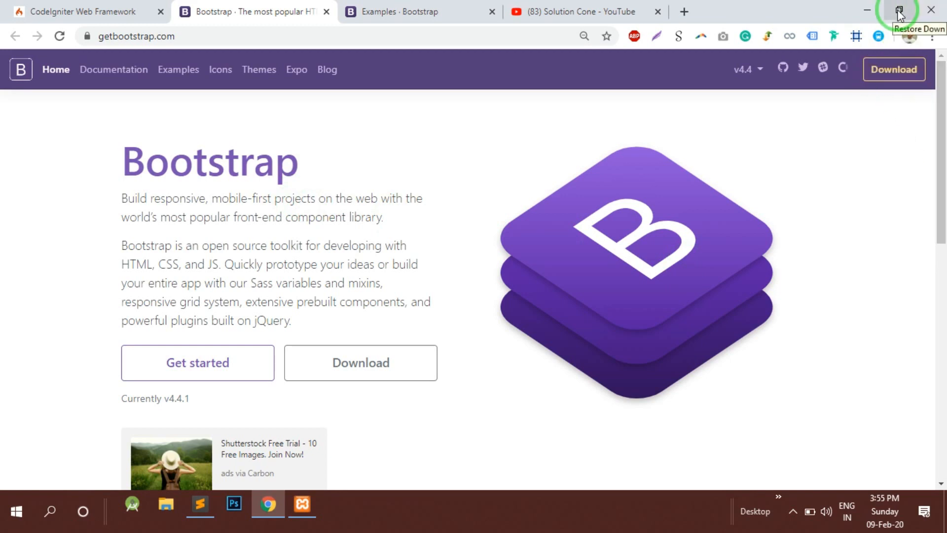
- Show the YouTube channel's uploaded CodeIgniter and Bootstrap tutorial videos
click(575, 12)
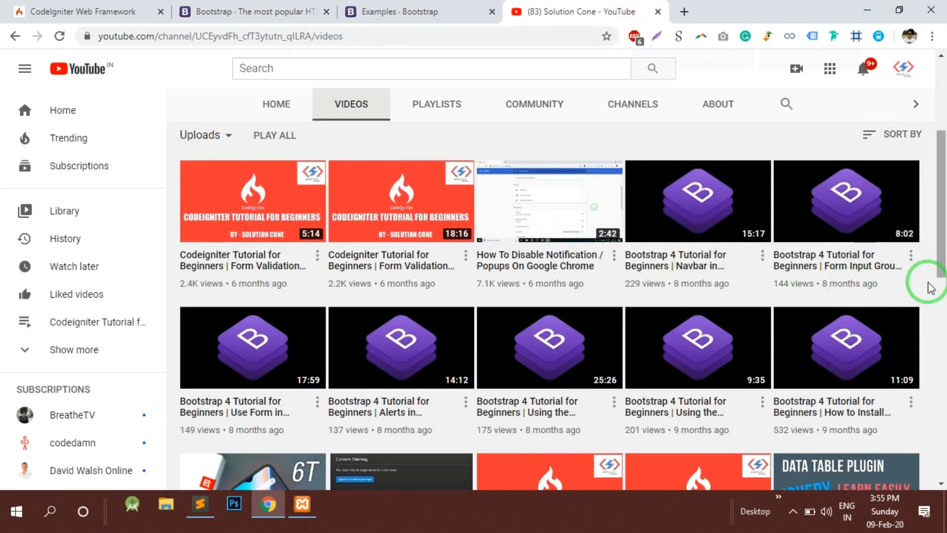
mouse_move(747, 300)
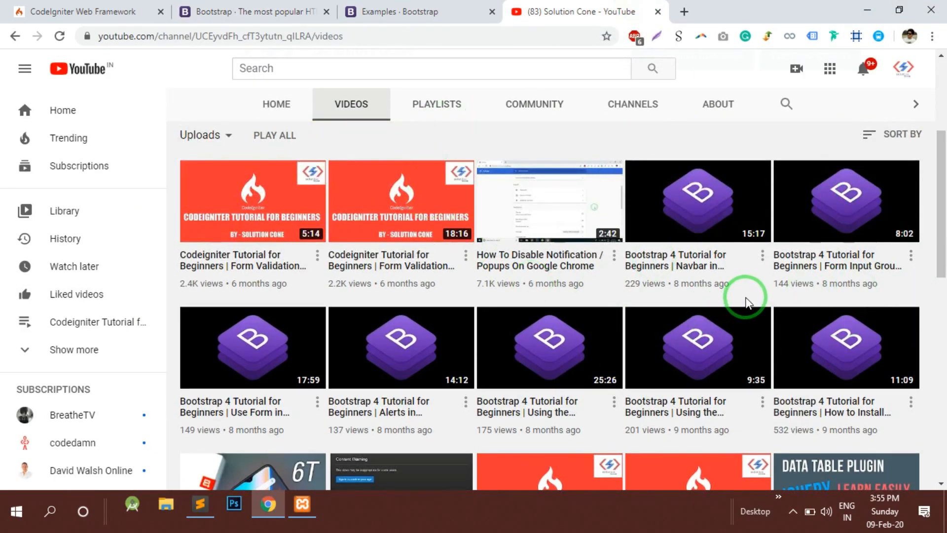
mouse_move(698, 229)
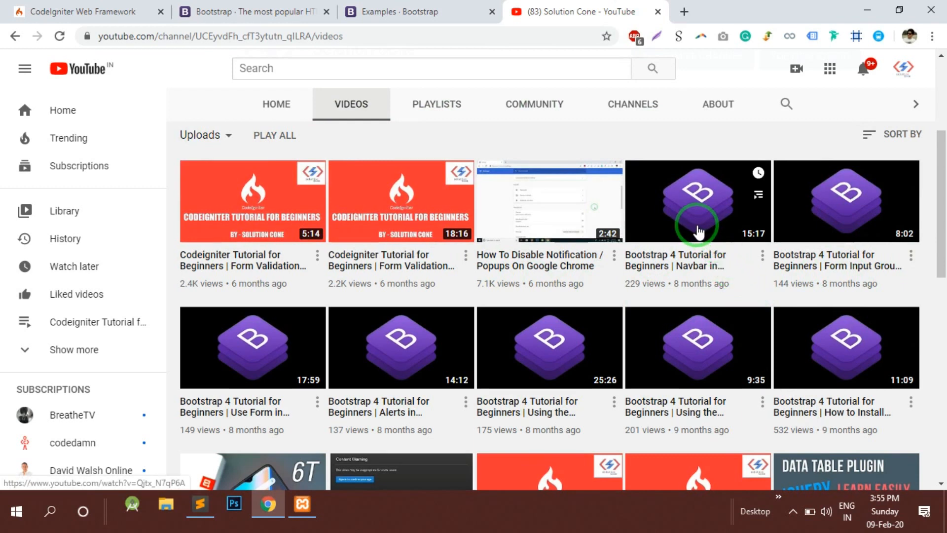
mouse_move(696, 199)
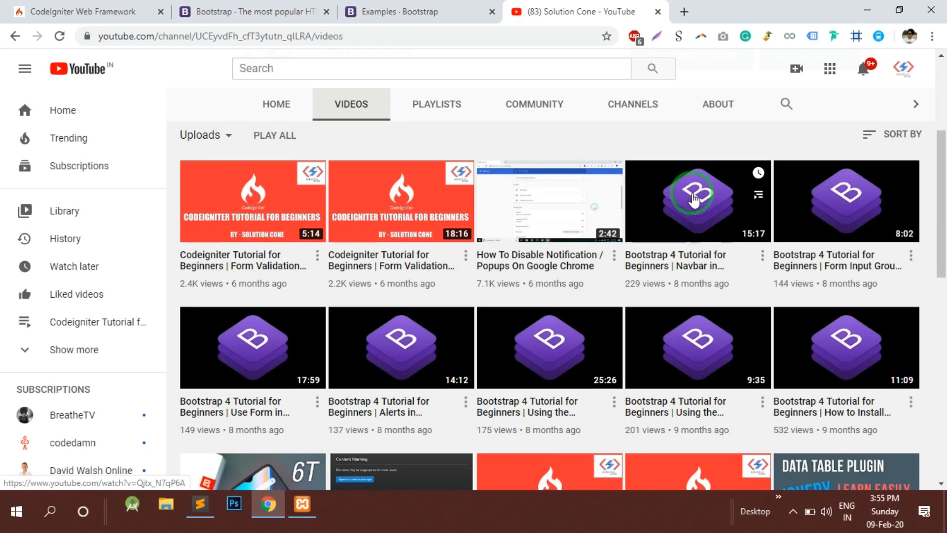
click(254, 12)
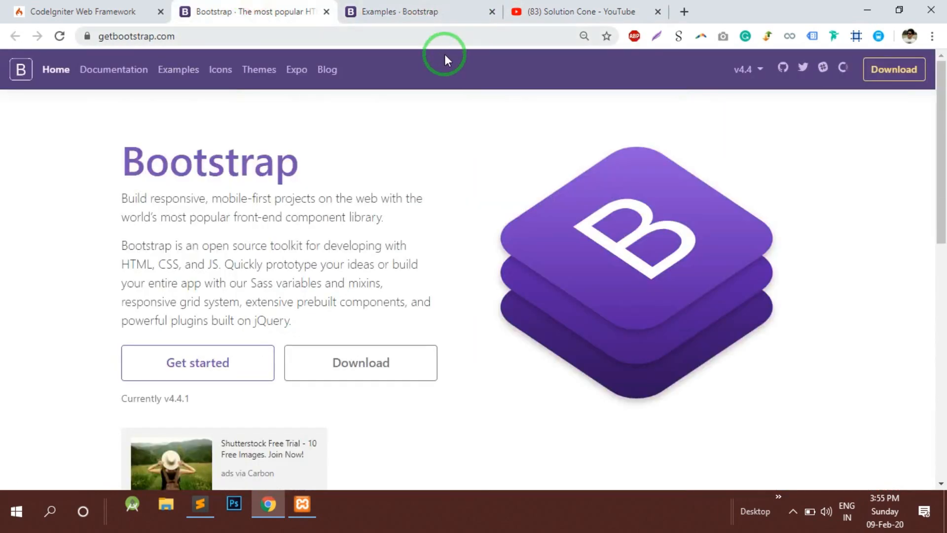
mouse_move(268, 217)
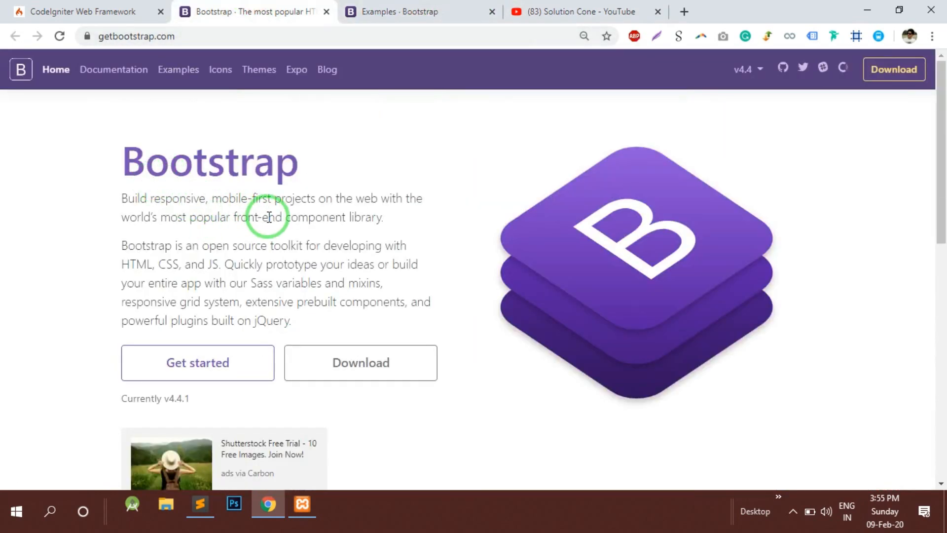
mouse_move(520, 173)
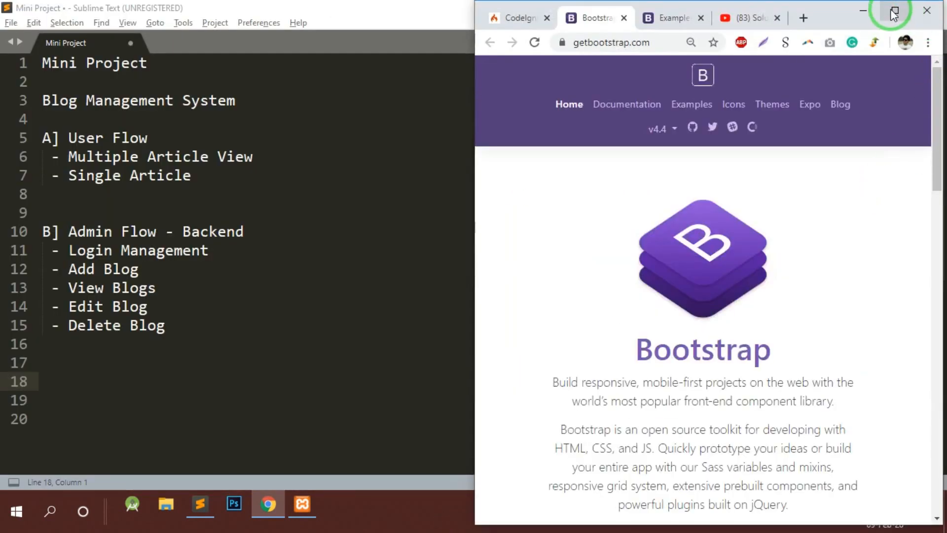
click(893, 11)
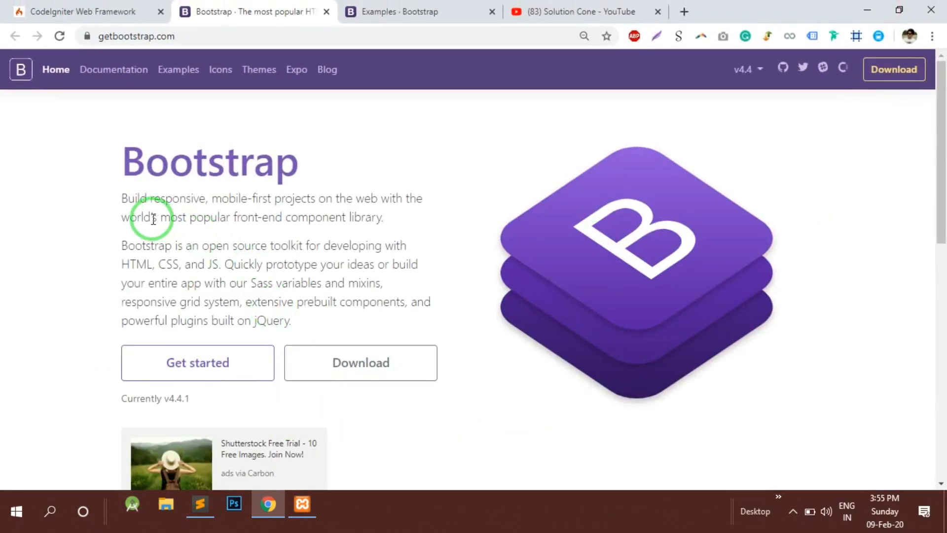
mouse_move(132, 510)
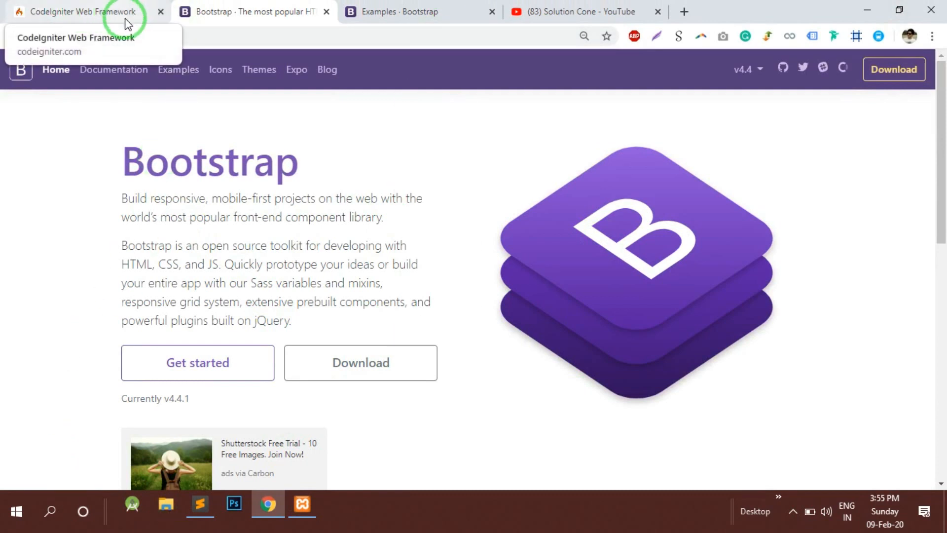
mouse_move(482, 342)
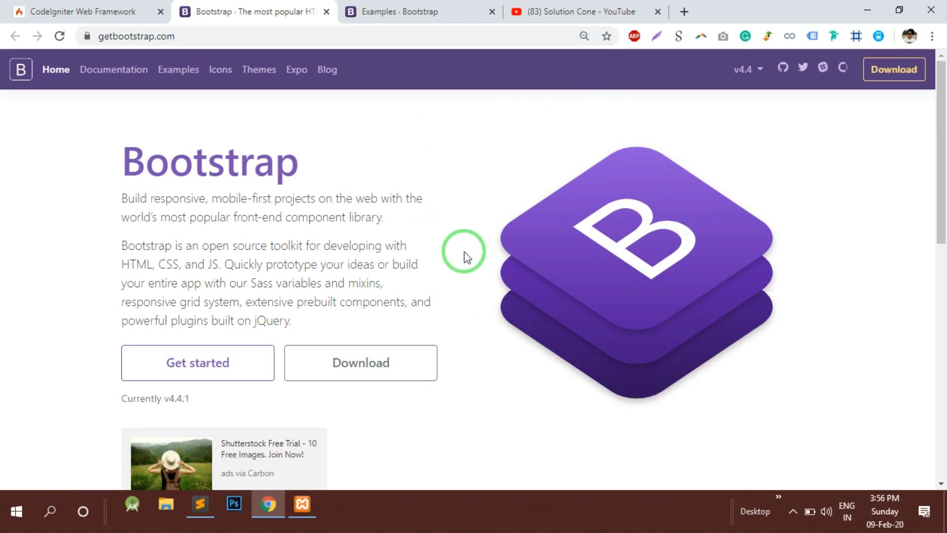
mouse_move(509, 404)
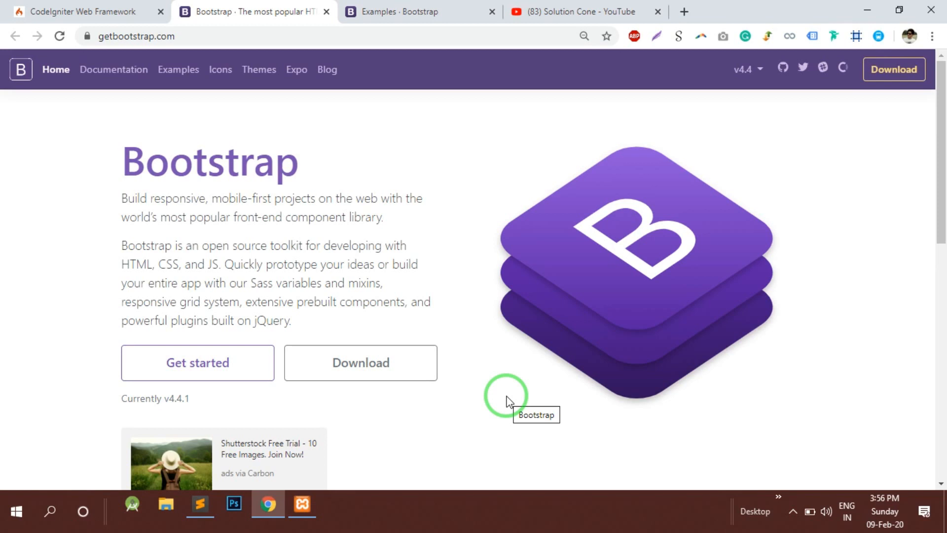
mouse_move(224, 340)
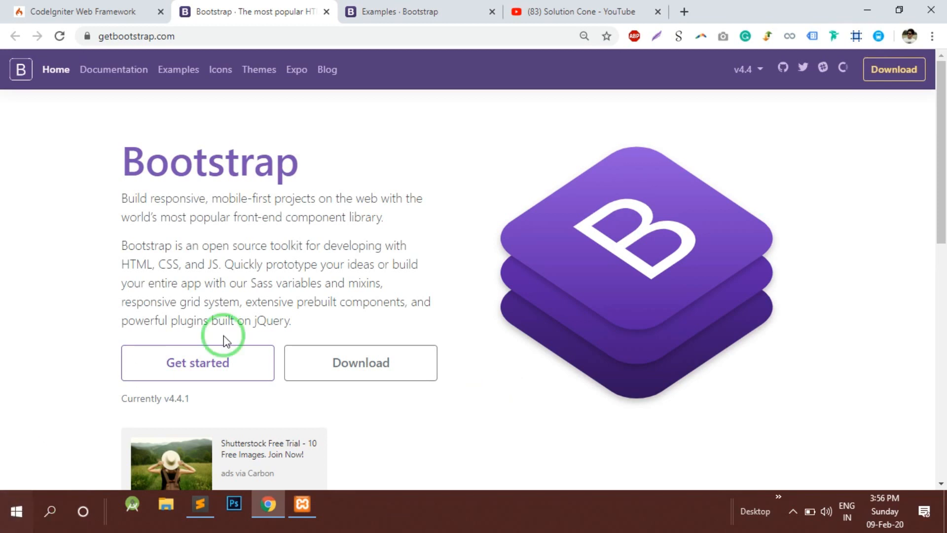
mouse_move(447, 118)
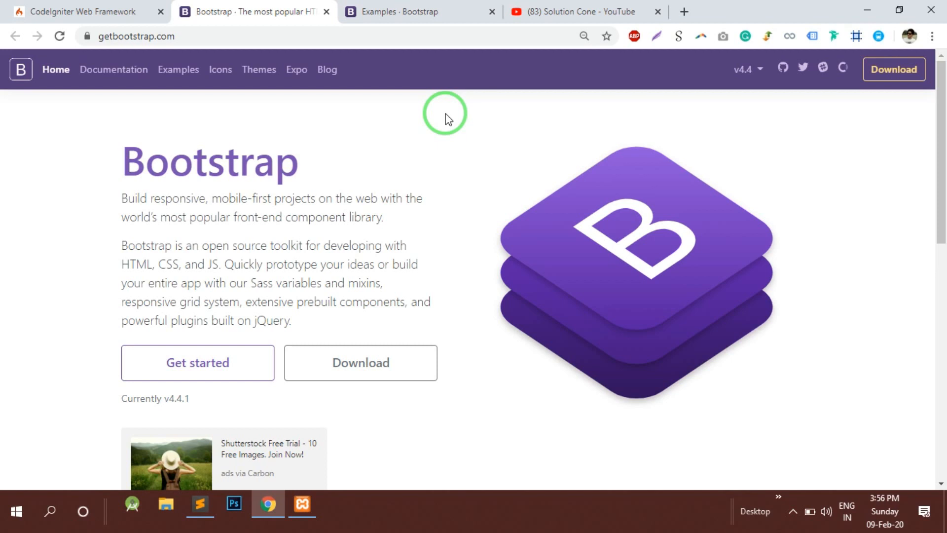
mouse_move(74, 10)
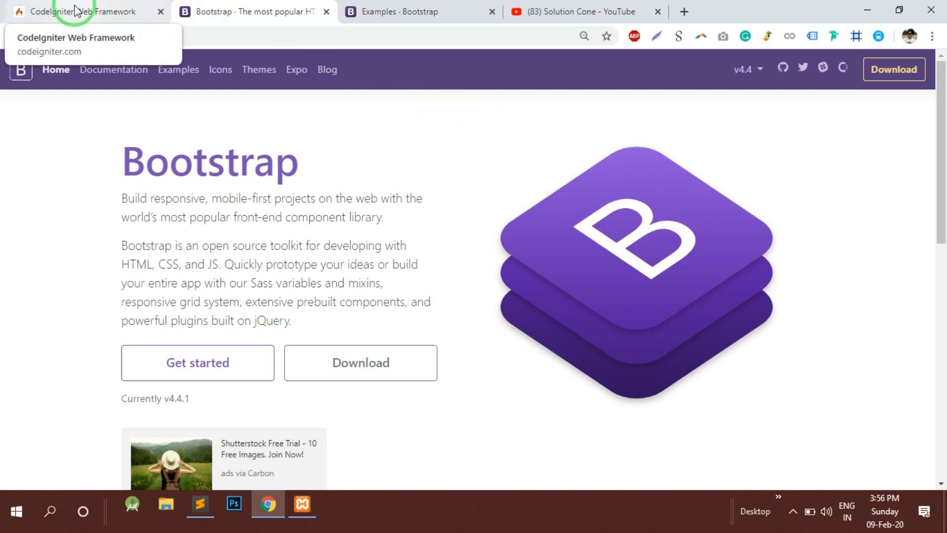
mouse_move(444, 14)
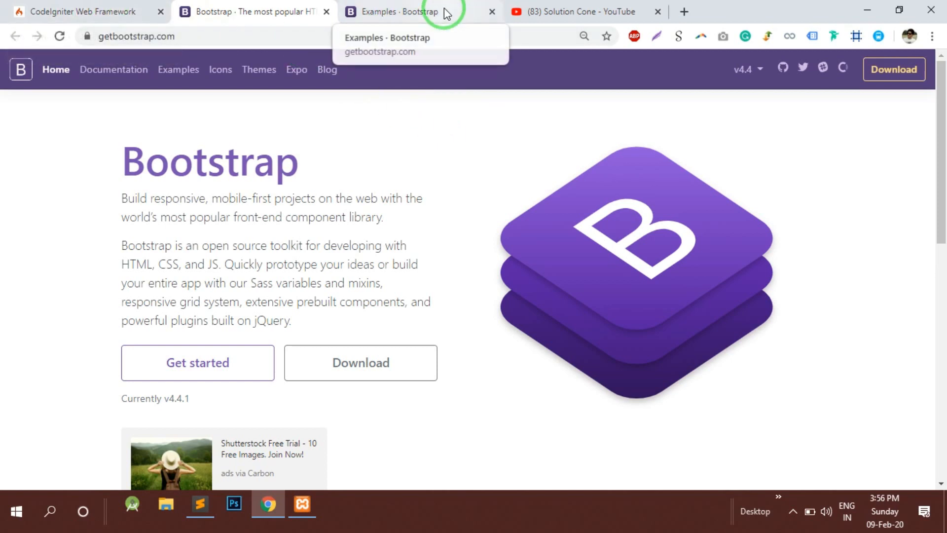
- Show the Bootstrap 4.4 Examples page and jump to its Custom components section
click(412, 12)
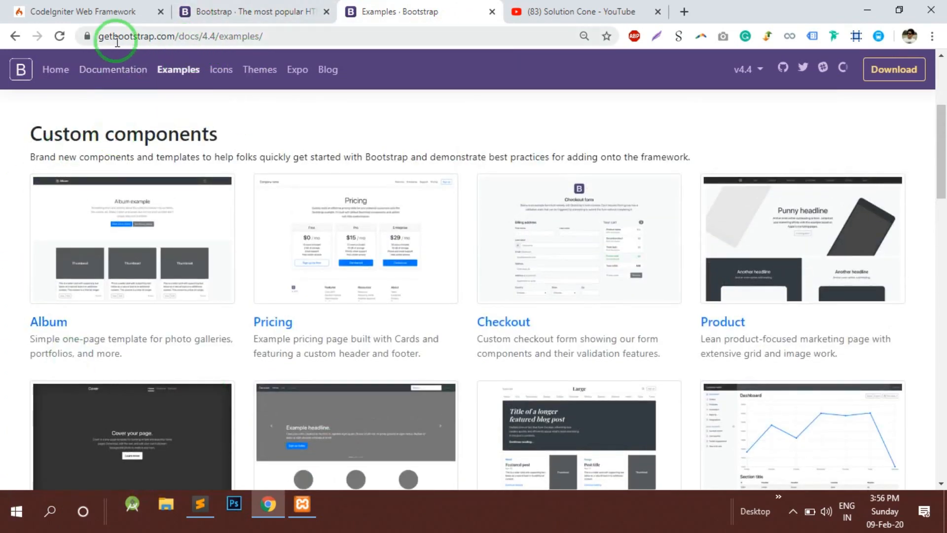
mouse_move(127, 133)
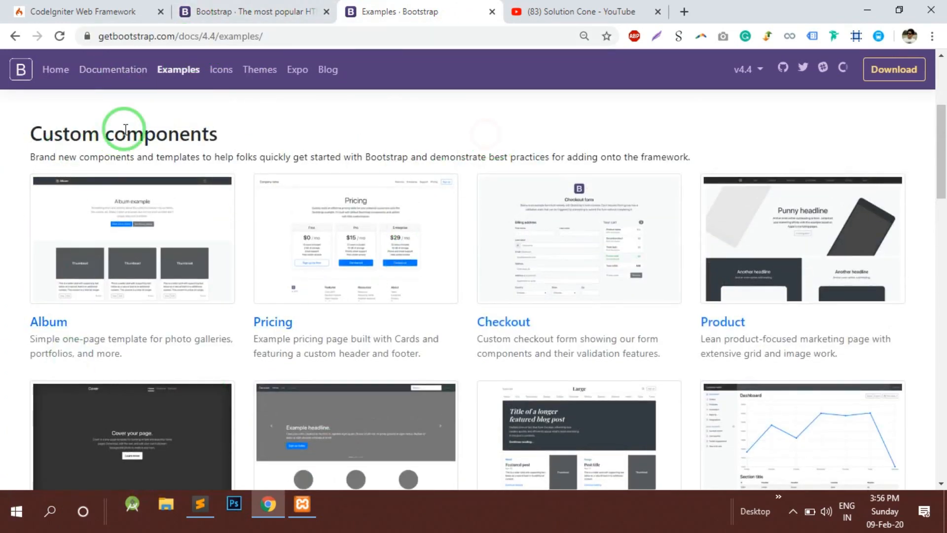
mouse_move(548, 271)
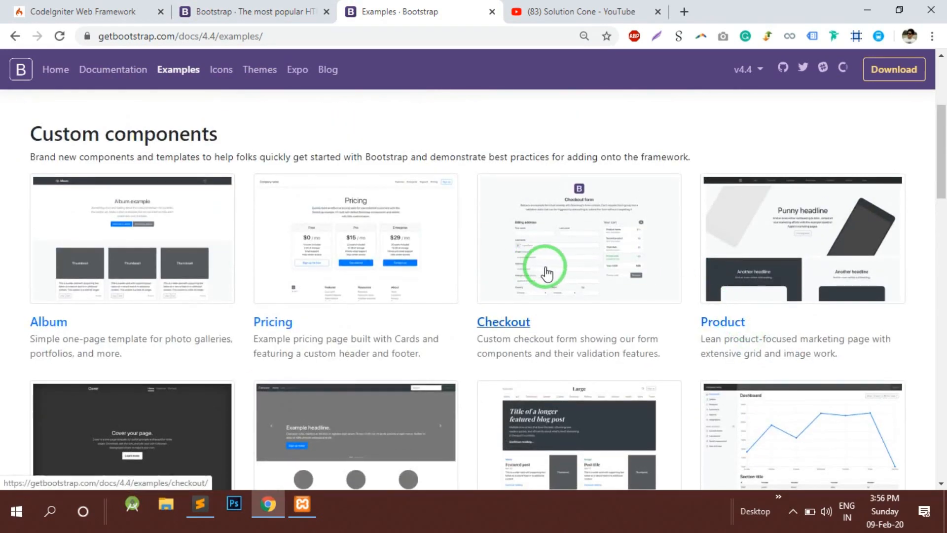
mouse_move(763, 159)
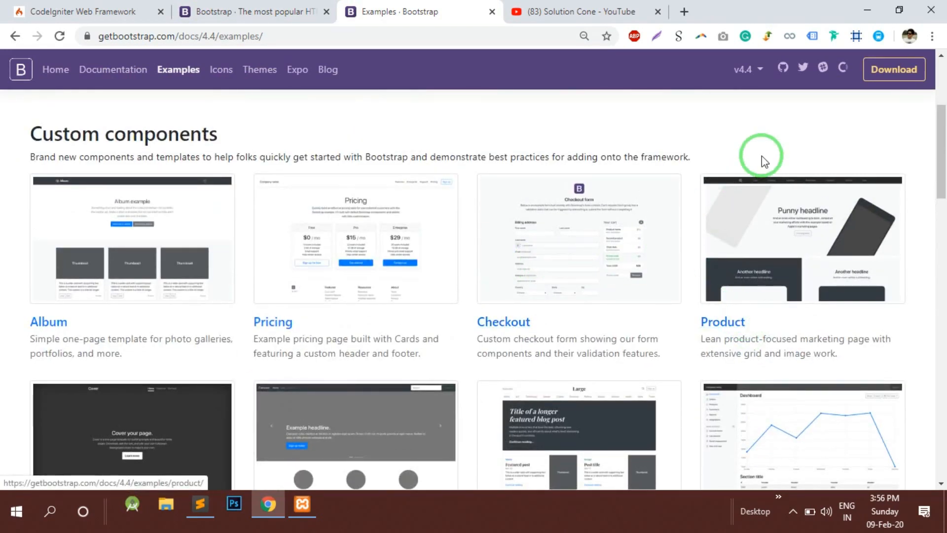
scroll(down, 3)
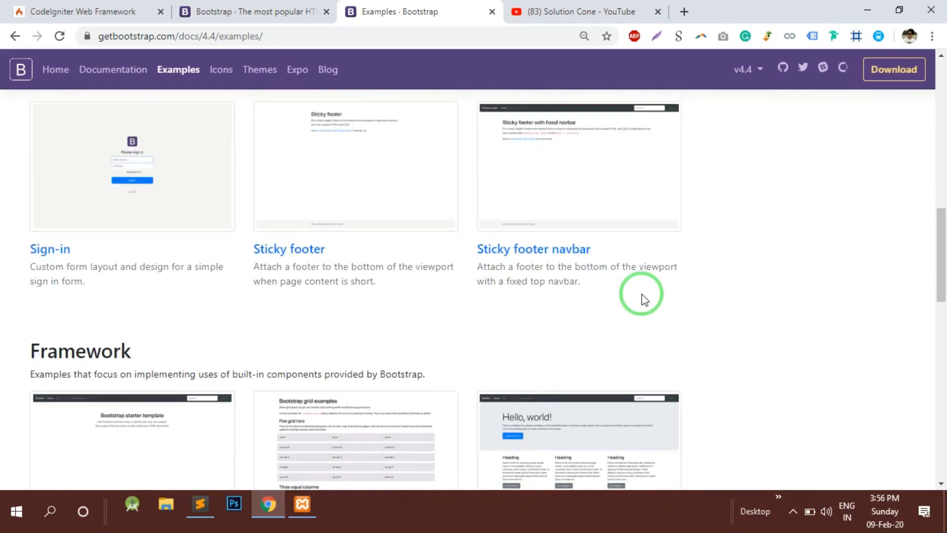
scroll(down, 3)
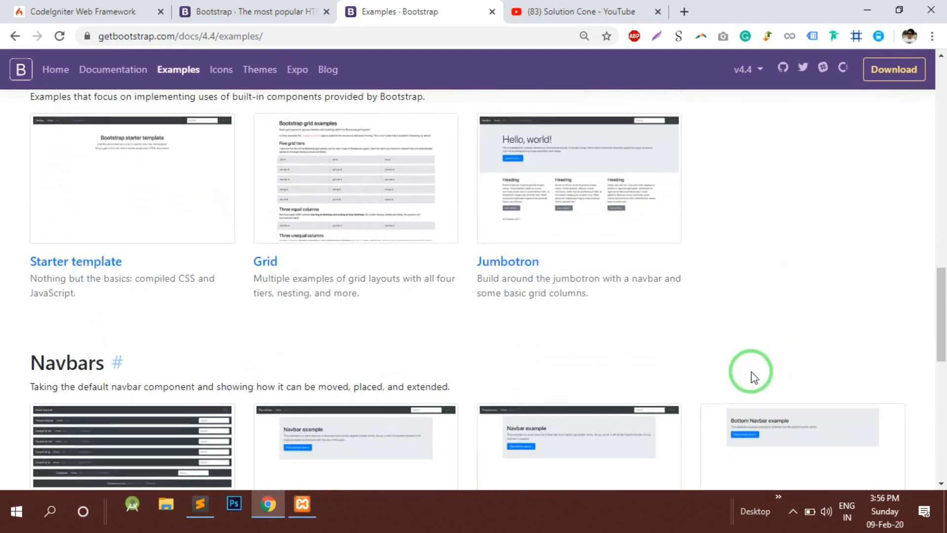
scroll(down, 3)
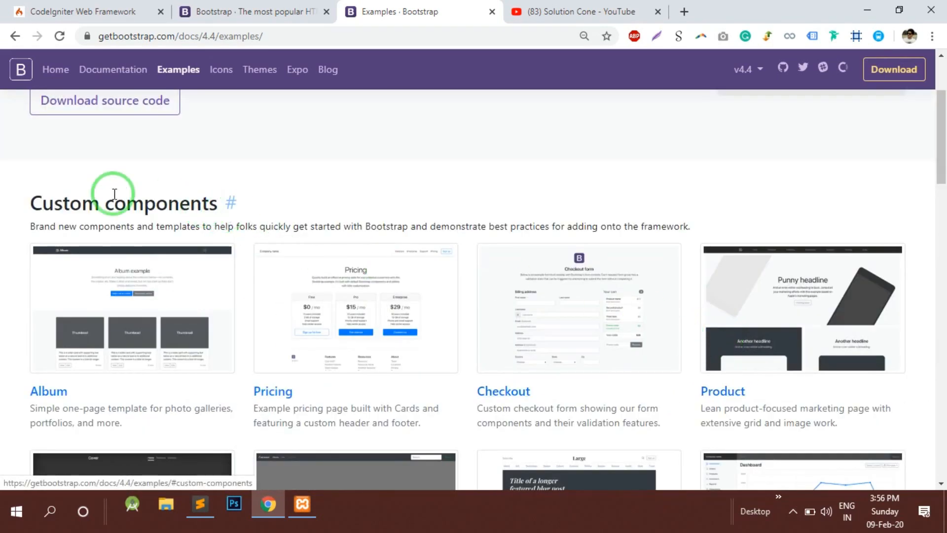
click(199, 505)
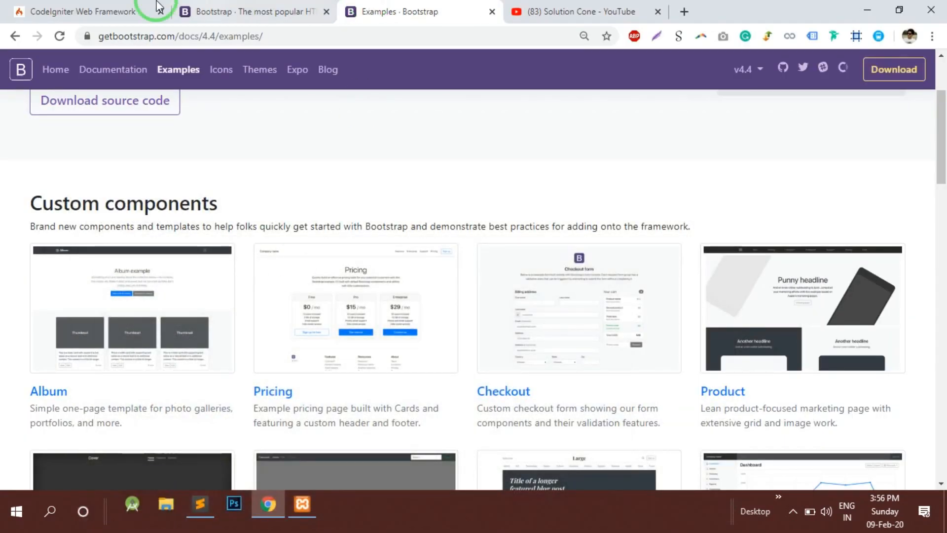
- Download the CodeIgniter 3.1.11 zip and locate it in the Downloads folder
click(79, 11)
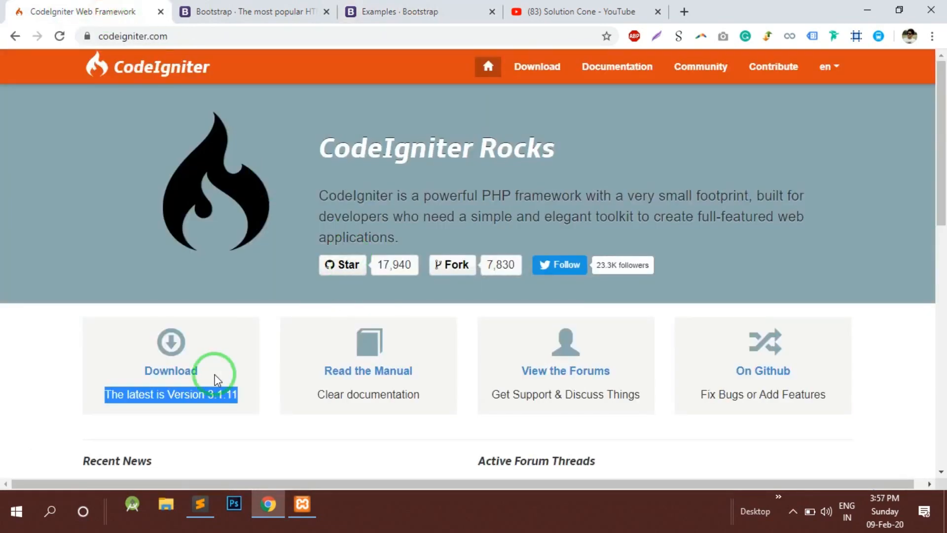
mouse_move(434, 247)
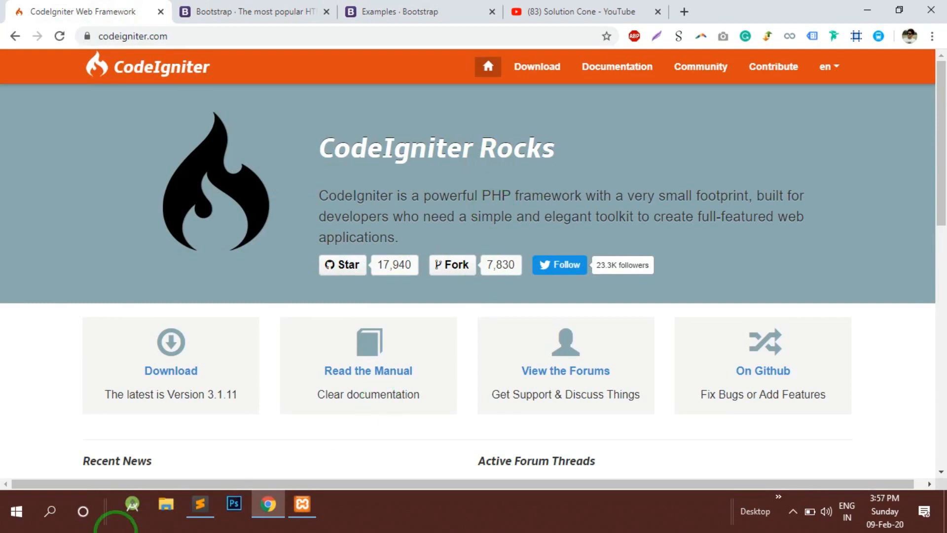
click(179, 375)
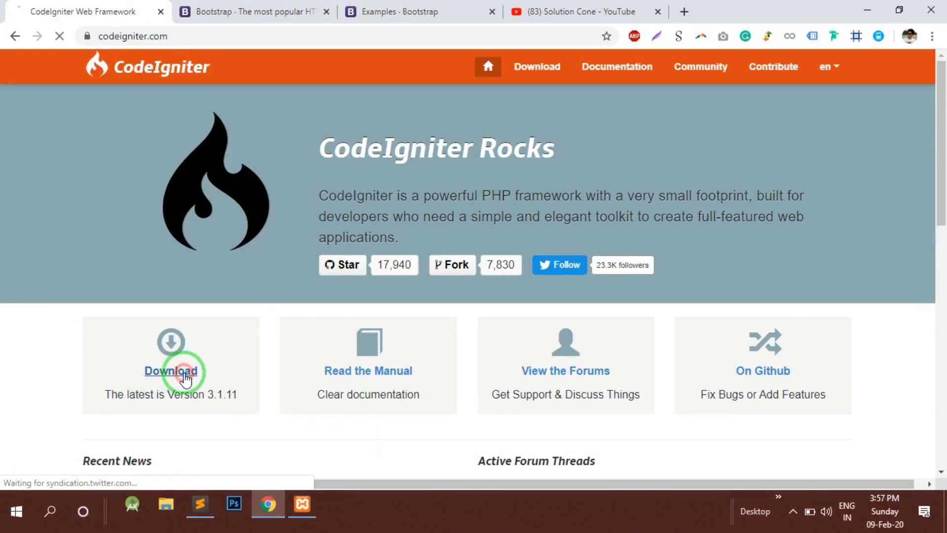
click(169, 371)
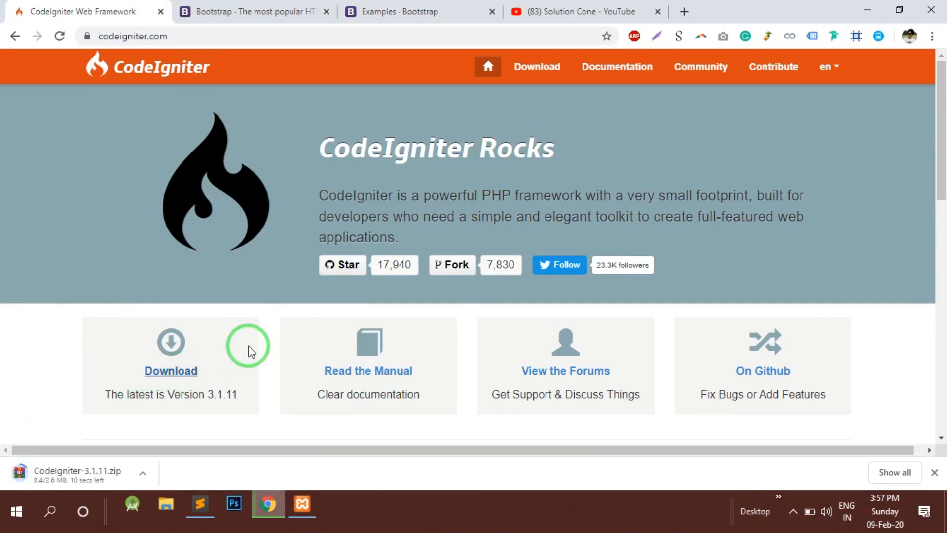
mouse_move(15, 464)
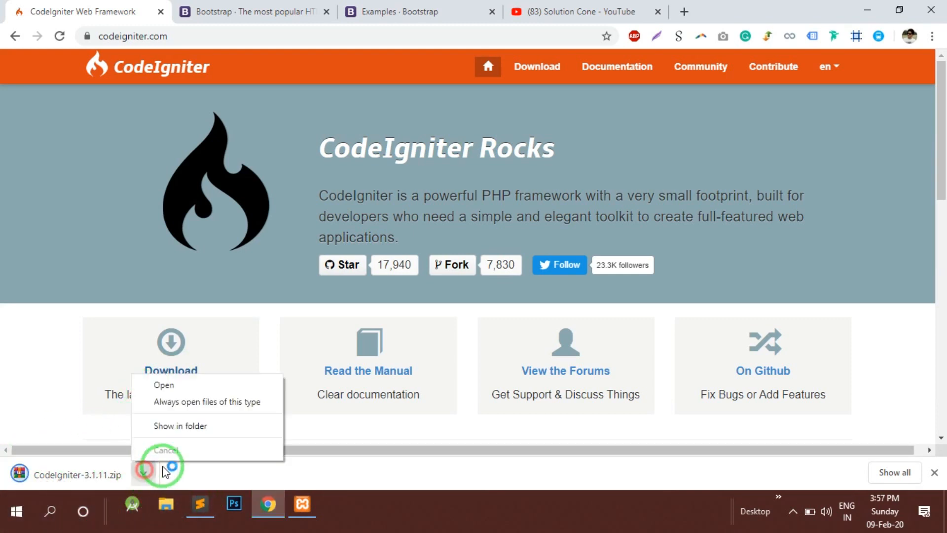
click(180, 426)
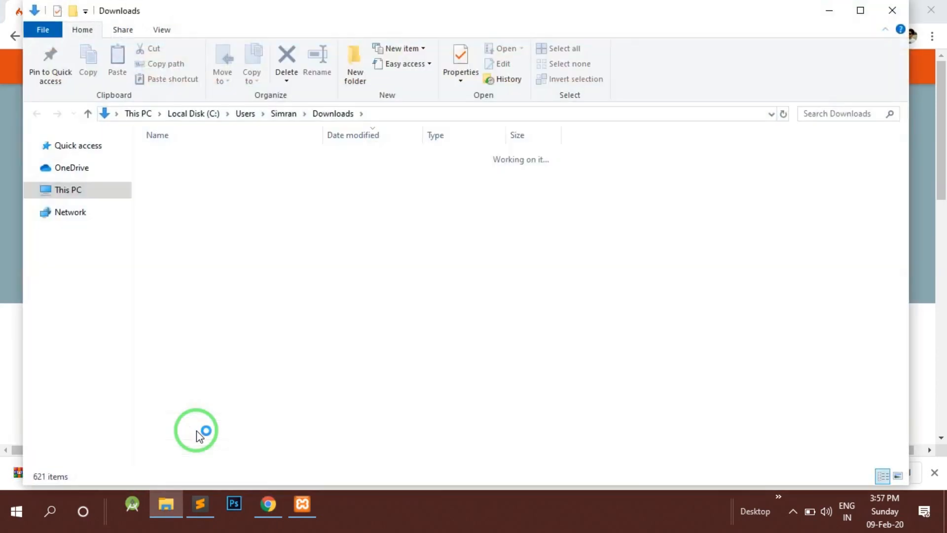
right_click(184, 174)
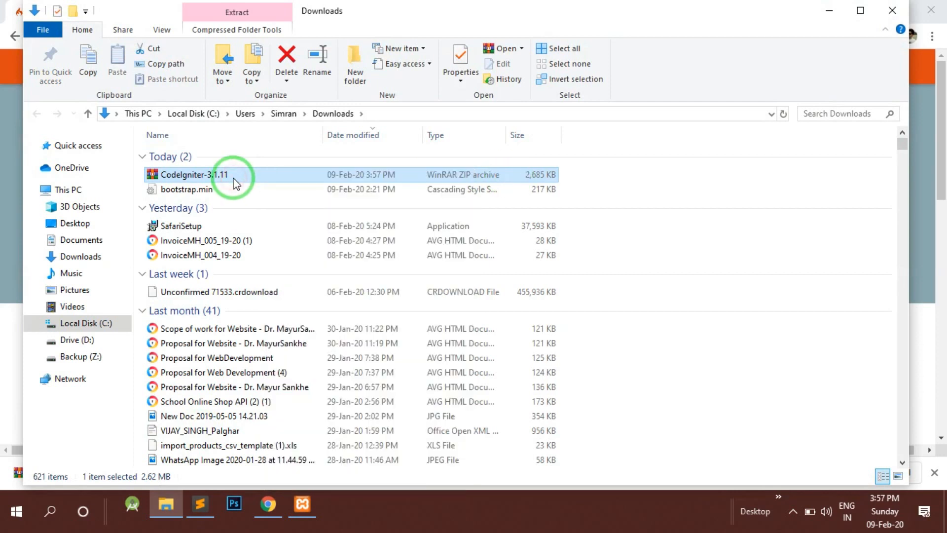
mouse_move(276, 182)
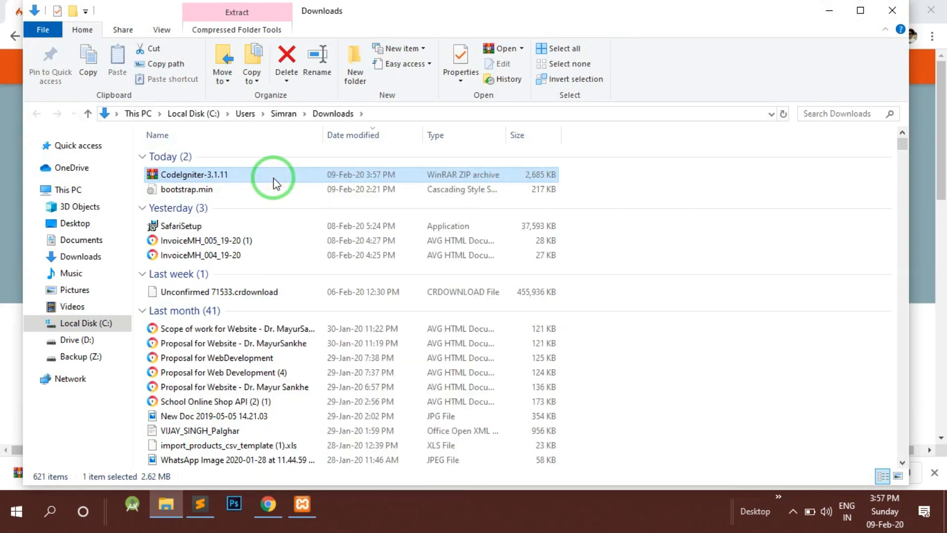
- Browse to Local Disk (C:) and select the xampp folder
click(86, 323)
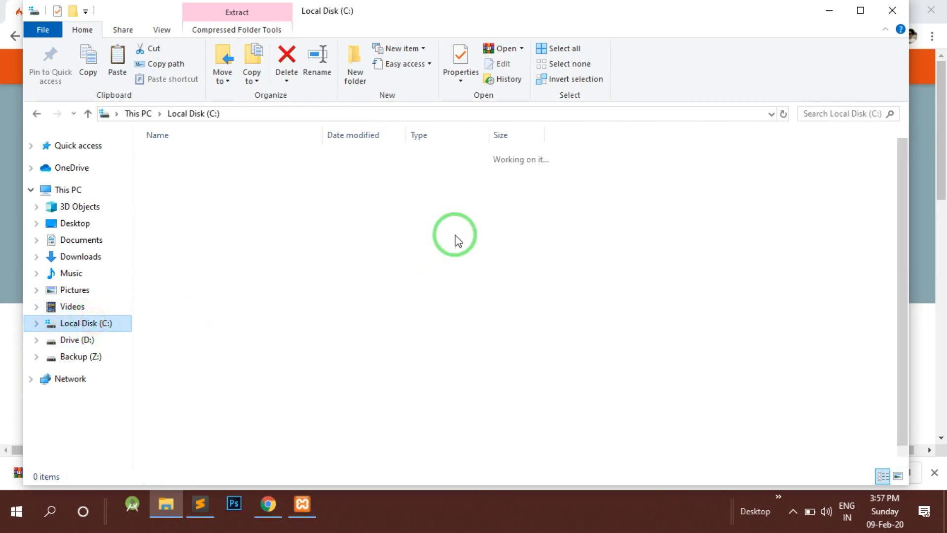
click(174, 389)
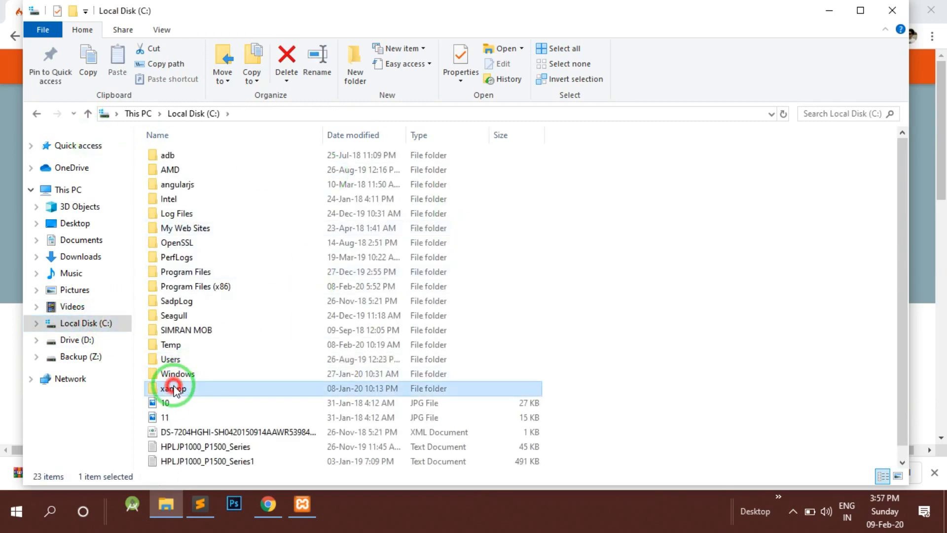
click(267, 505)
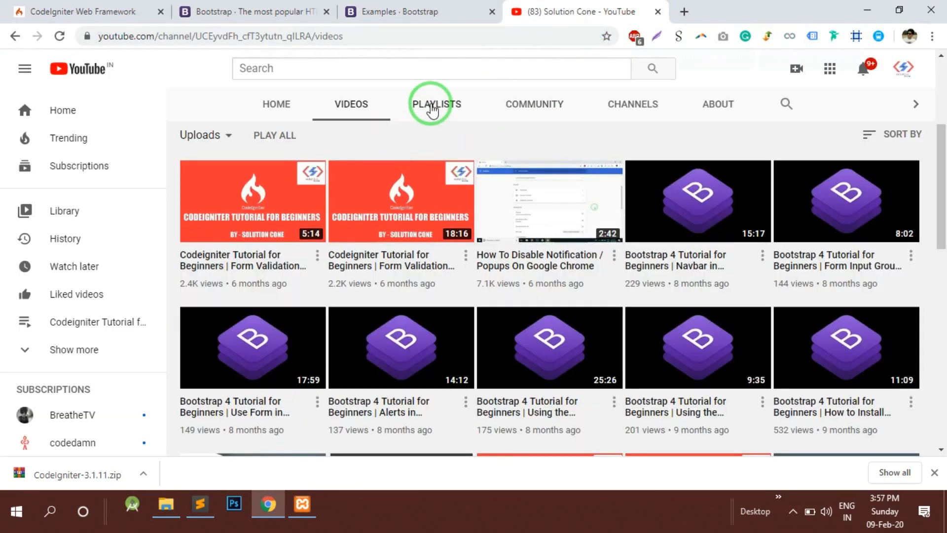
click(436, 105)
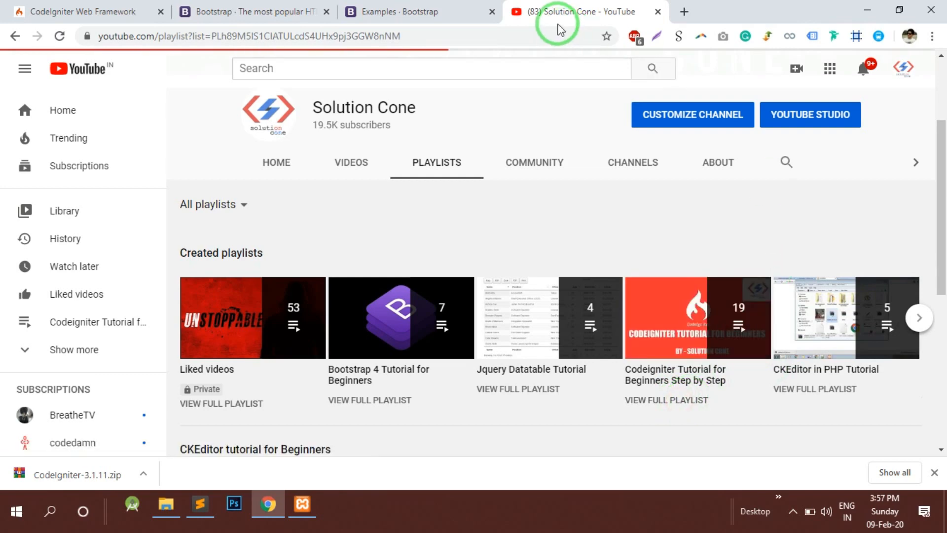
click(698, 317)
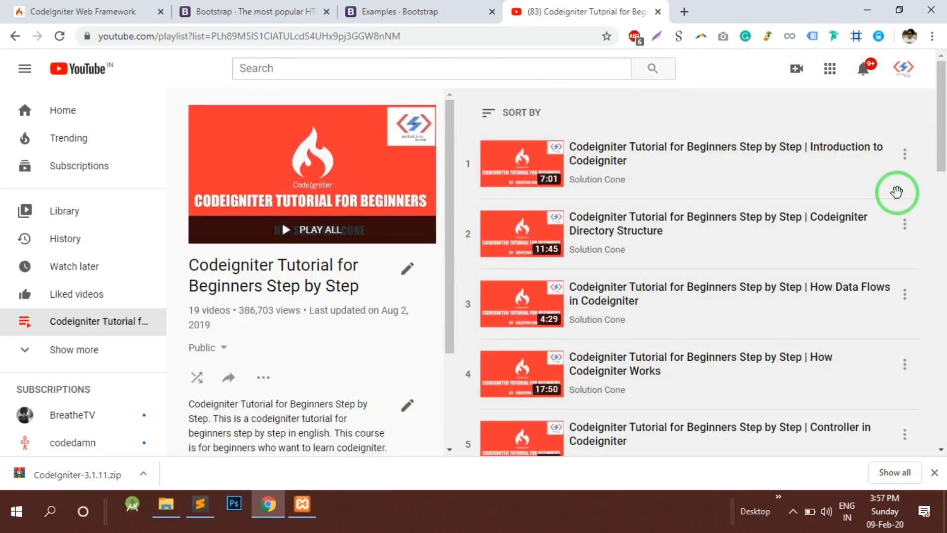
mouse_move(760, 188)
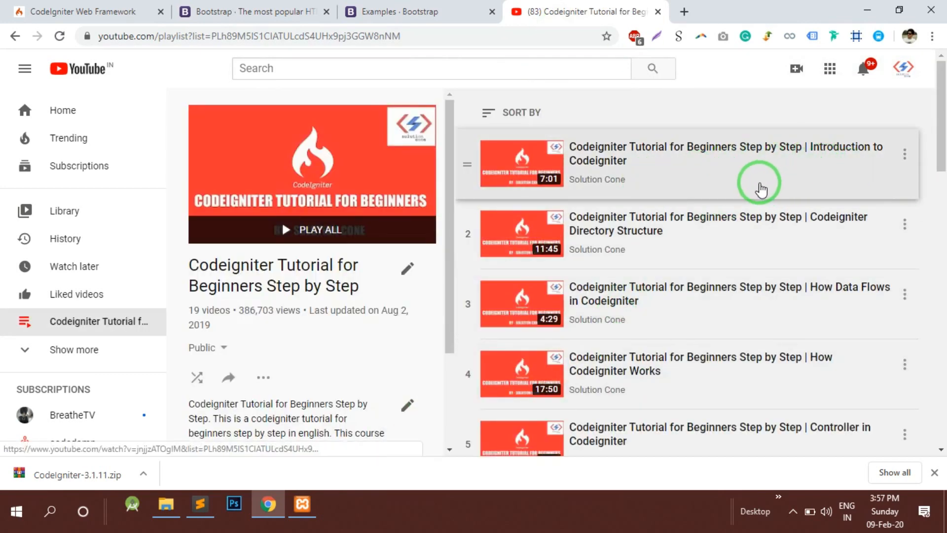
scroll(down, 3)
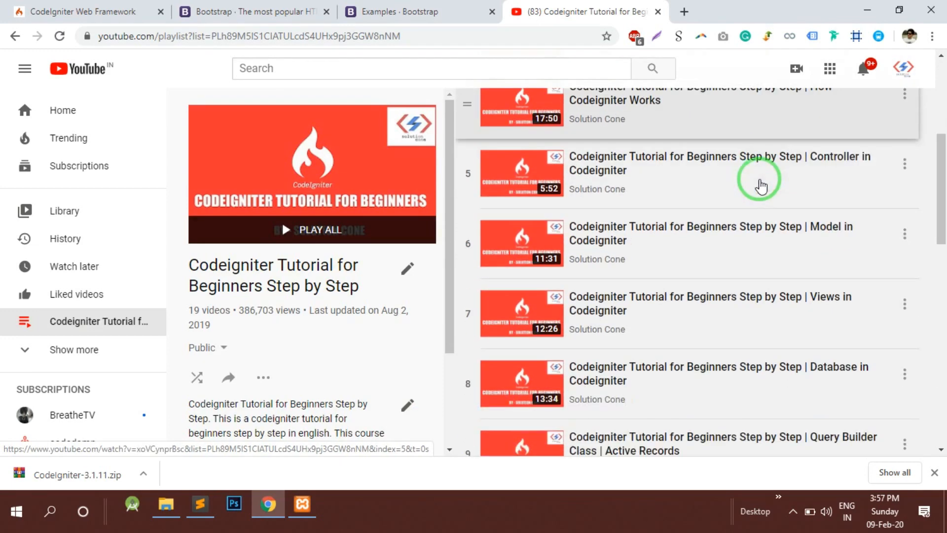
scroll(down, 3)
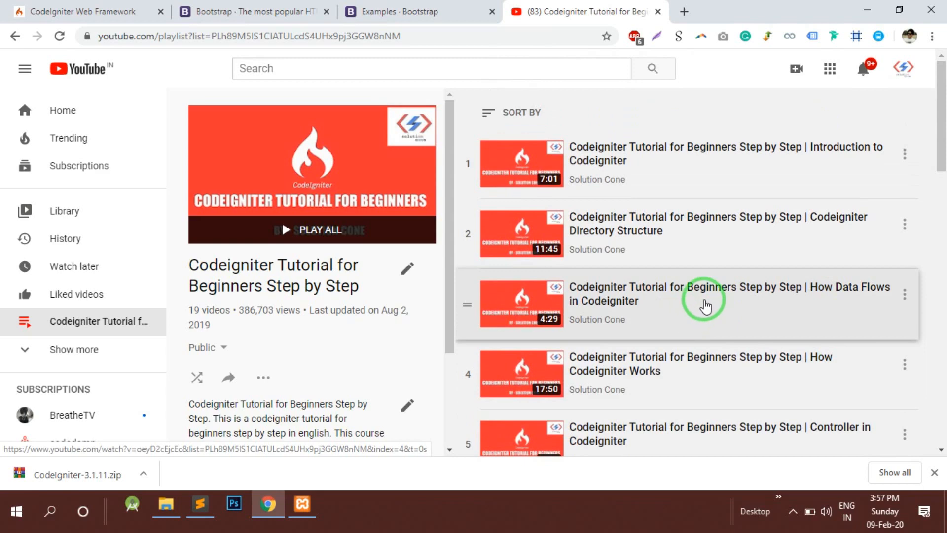
mouse_move(74, 9)
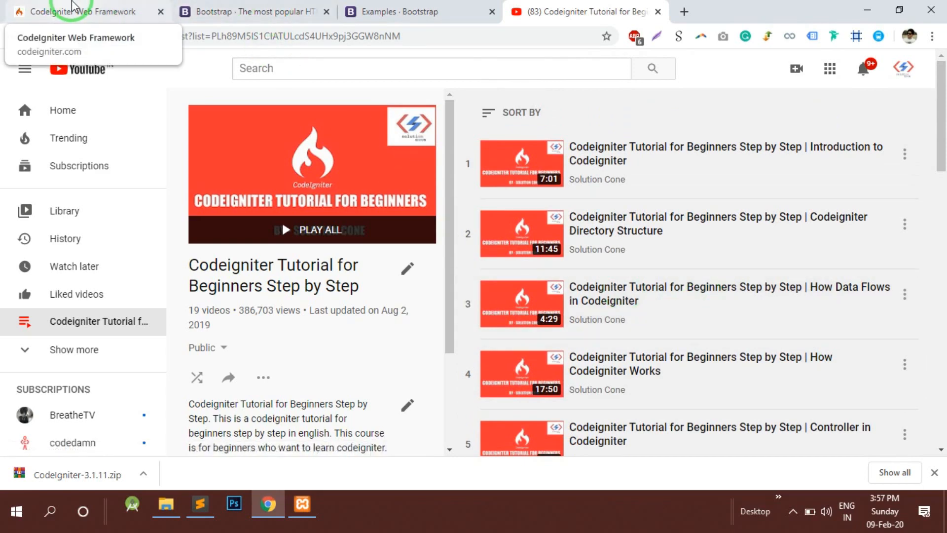
- Show the downloaded zip in its folder and browse to C:\xampp\htdocs
click(69, 12)
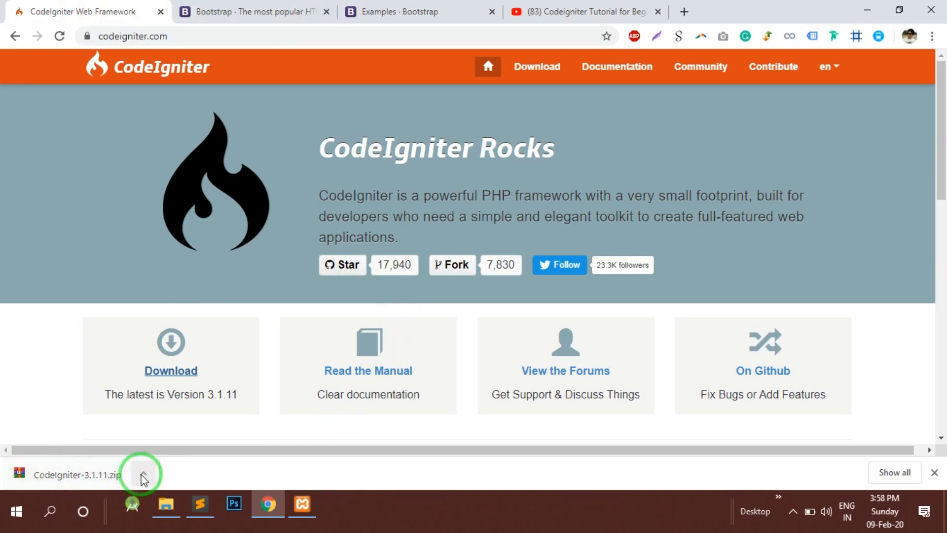
click(143, 475)
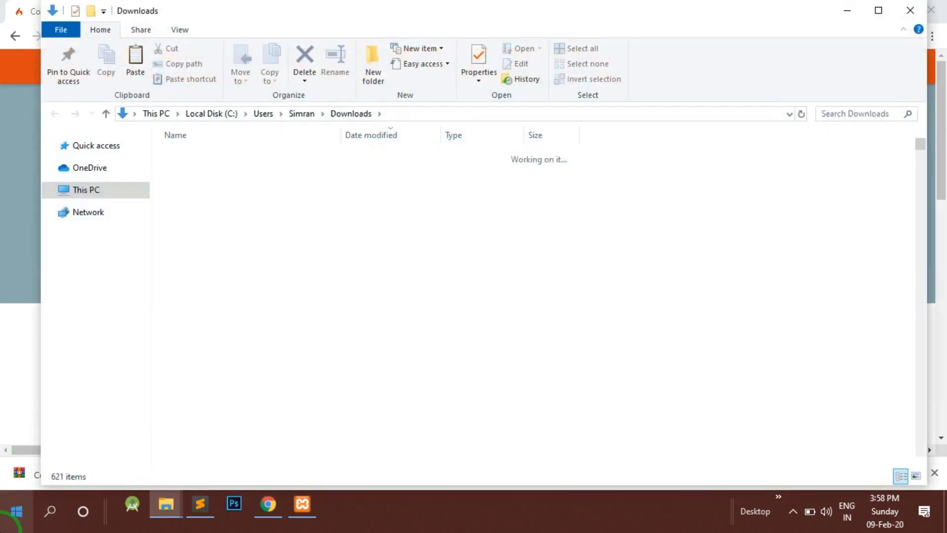
click(207, 175)
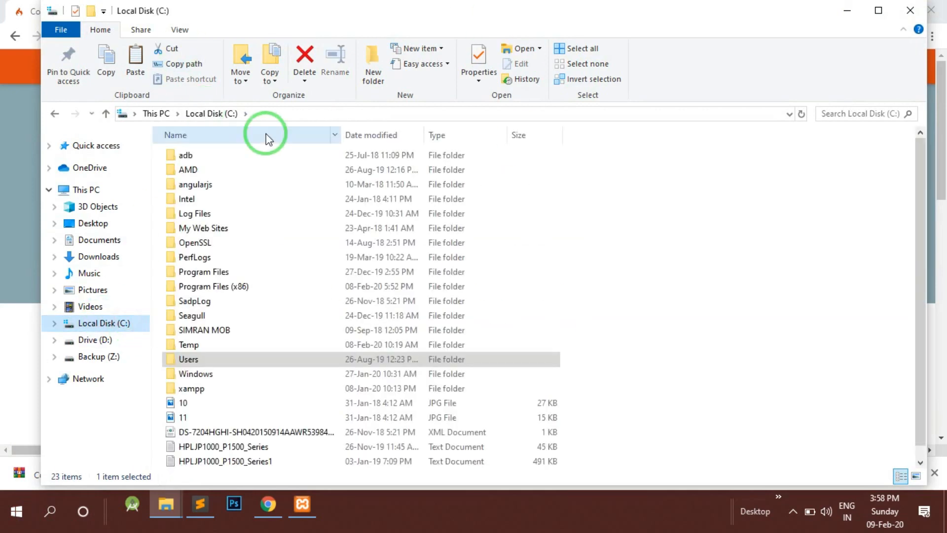
click(301, 504)
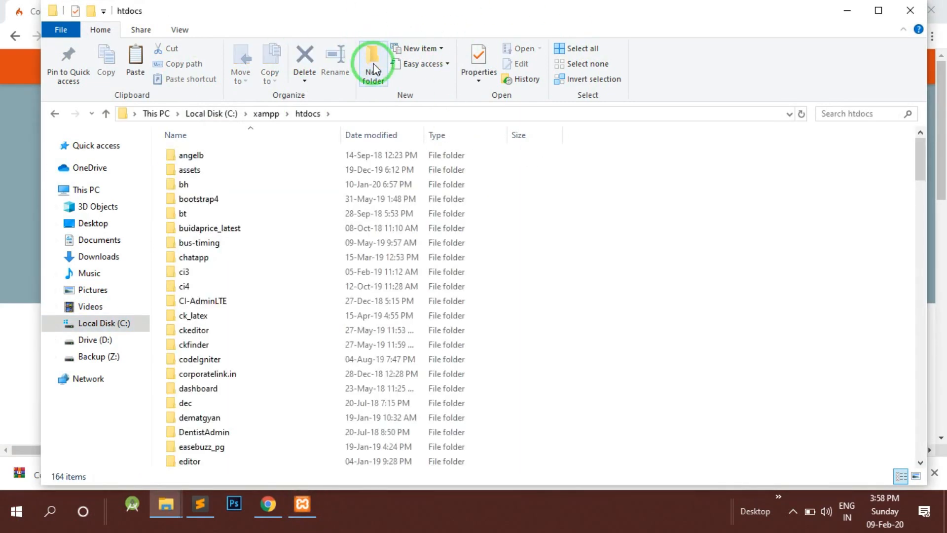
- Create a new folder named miniblog inside htdocs and enter it
click(373, 59)
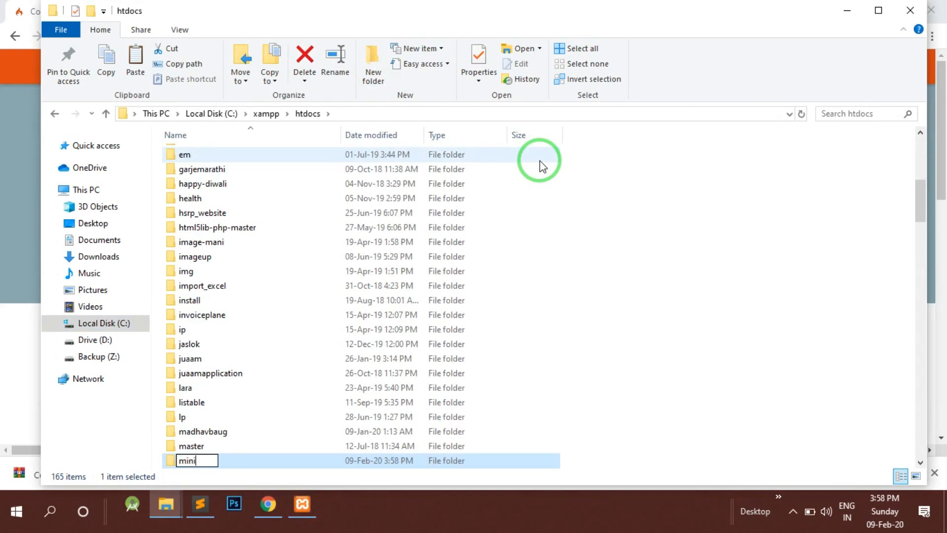
text(blog)
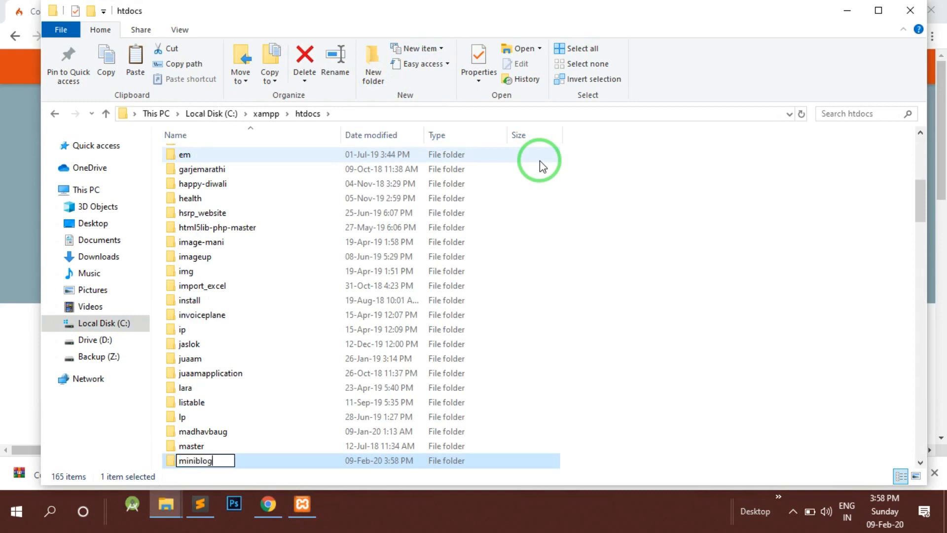
double_click(195, 459)
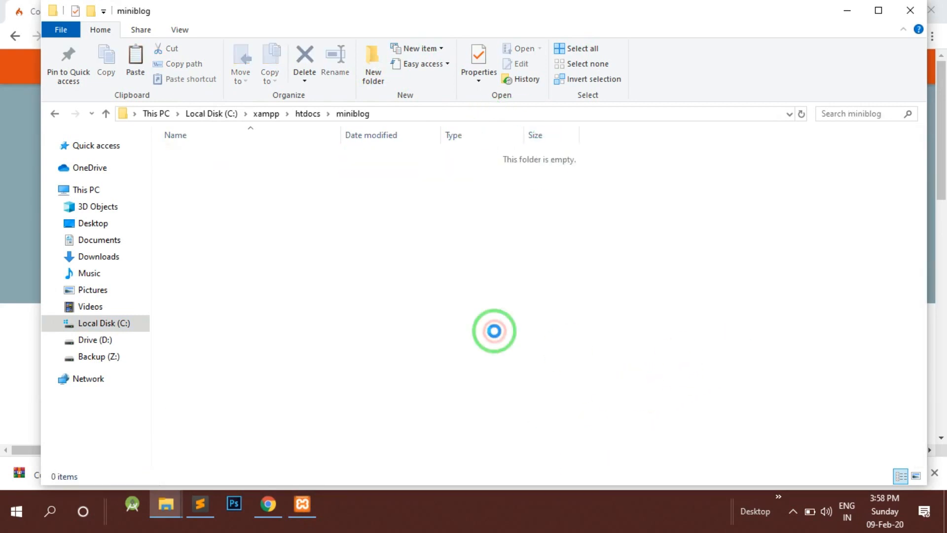
- Extract the CodeIgniter 3.1.11 zip into its own folder inside miniblog
right_click(207, 155)
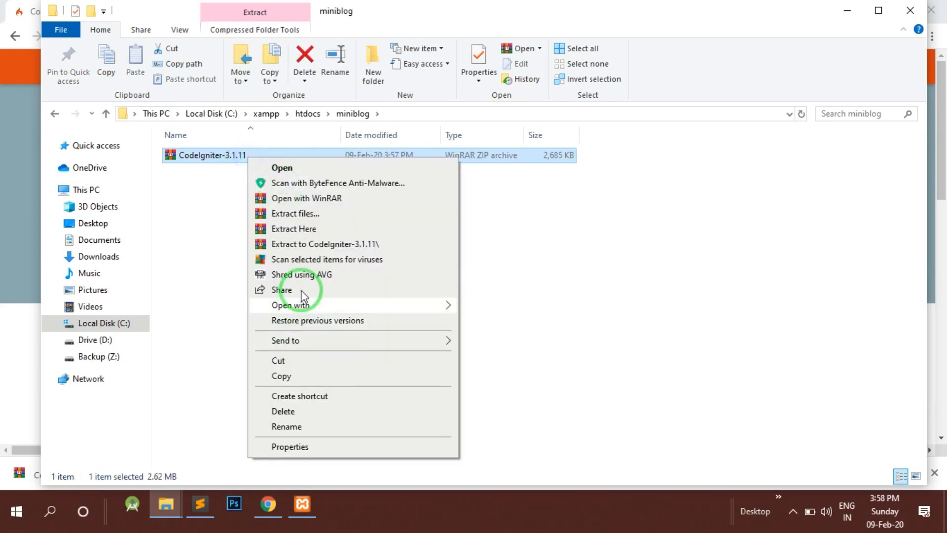
click(484, 243)
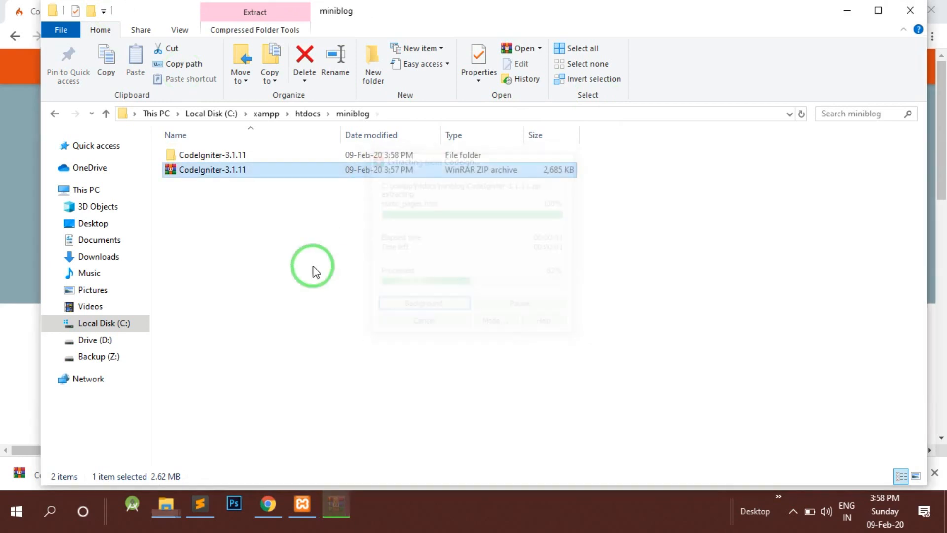
double_click(211, 155)
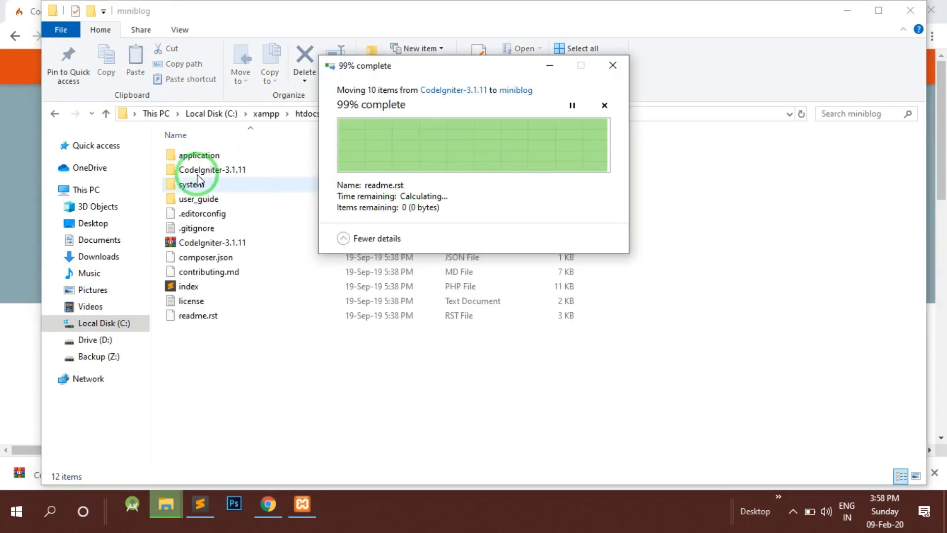
- Delete the zip and empty CodeIgniter-3.1.11 folder, leaving application, system, user_guide and index in miniblog
click(219, 174)
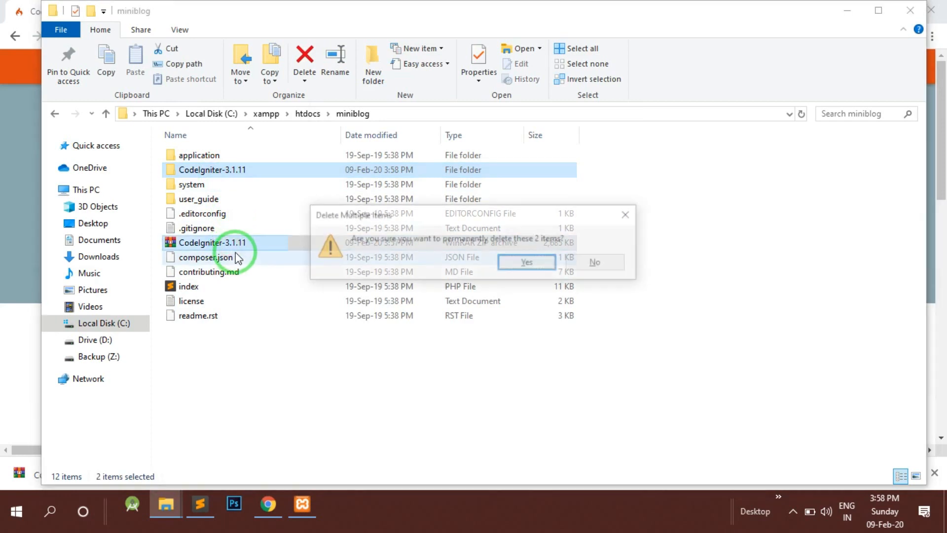
click(527, 262)
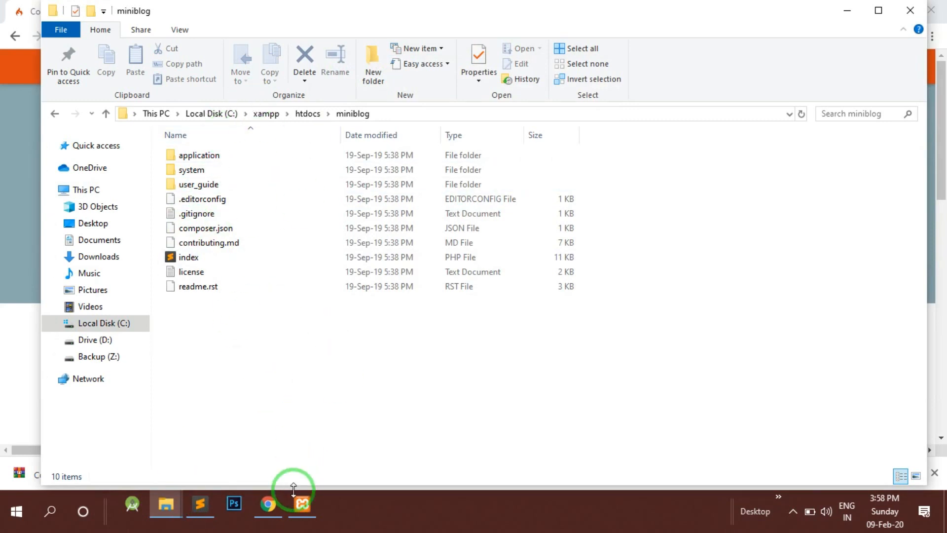
mouse_move(265, 356)
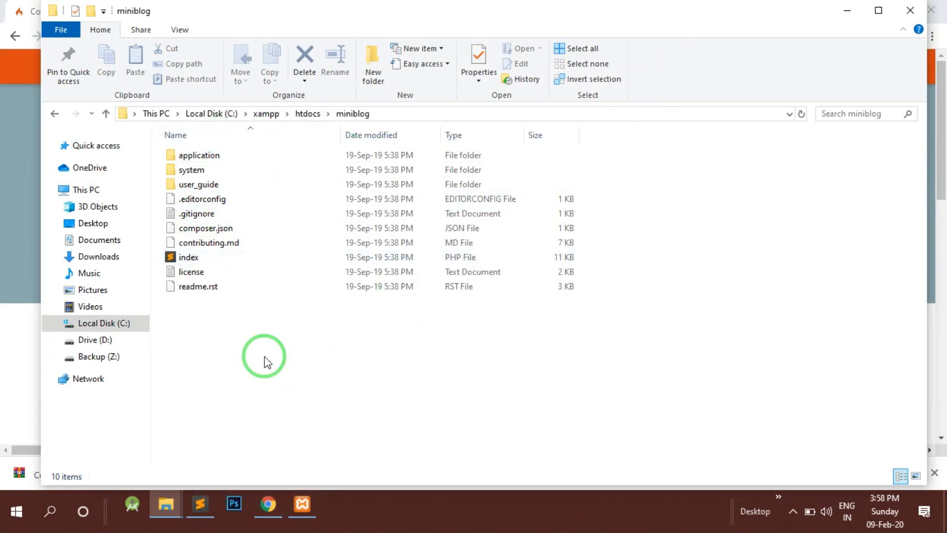
click(268, 505)
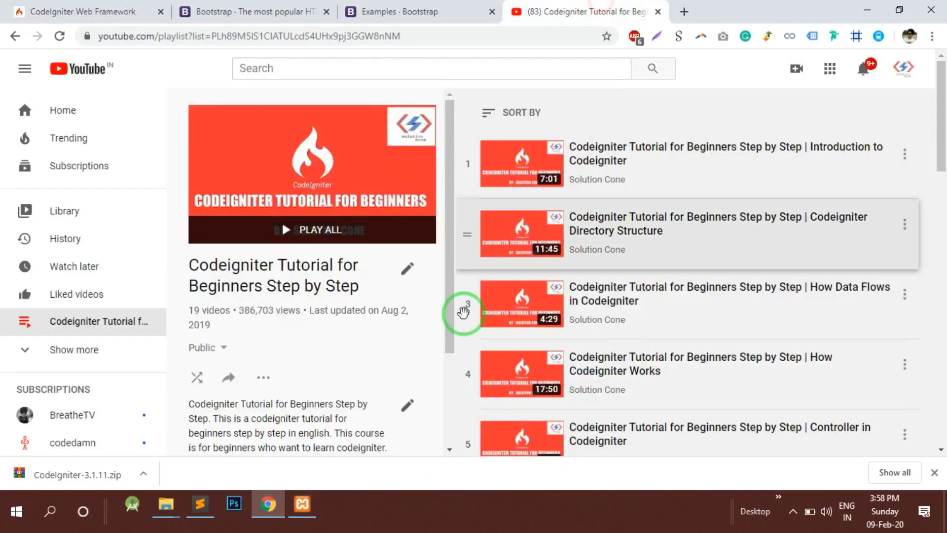
click(79, 12)
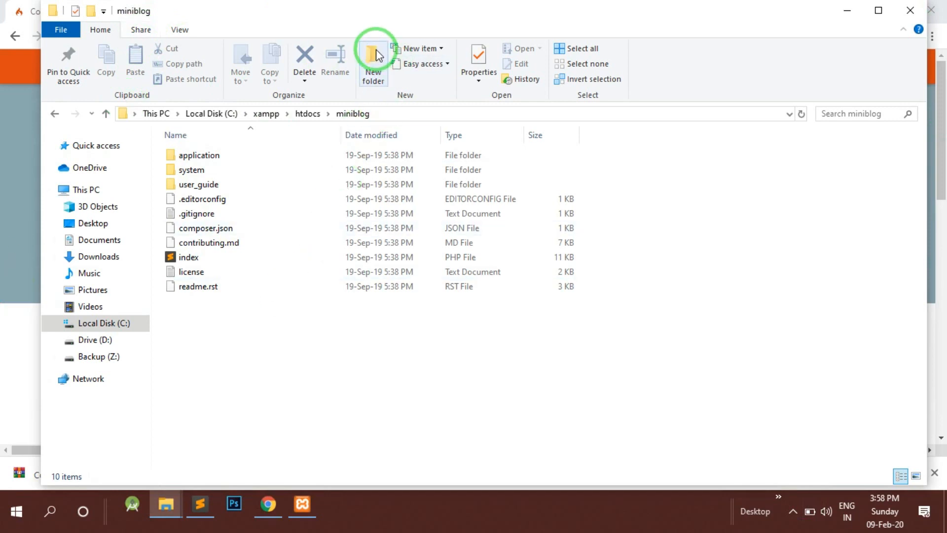
- Load localhost/miniblog in a new tab to get the Welcome to CodeIgniter page
click(198, 155)
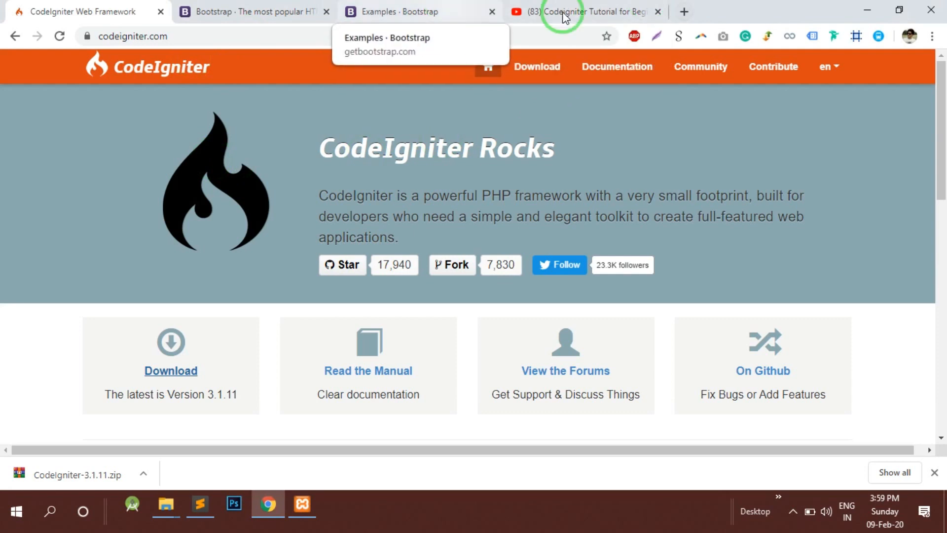
click(806, 12)
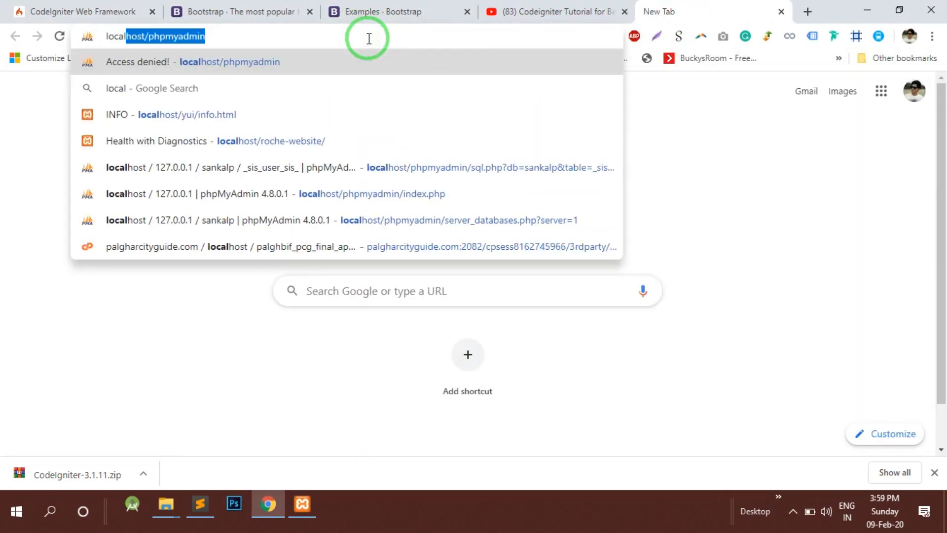
text(localhost/mi)
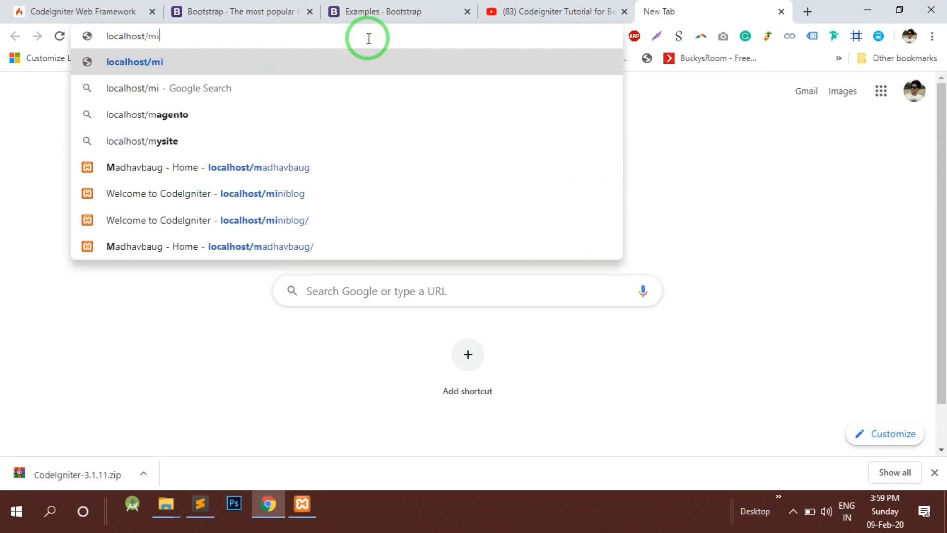
text(niblog/)
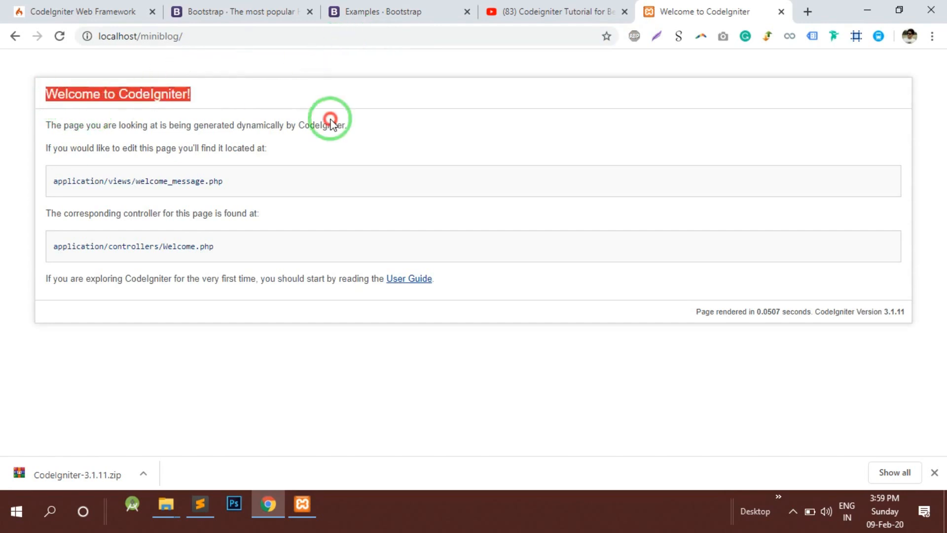
key(ctrl+a)
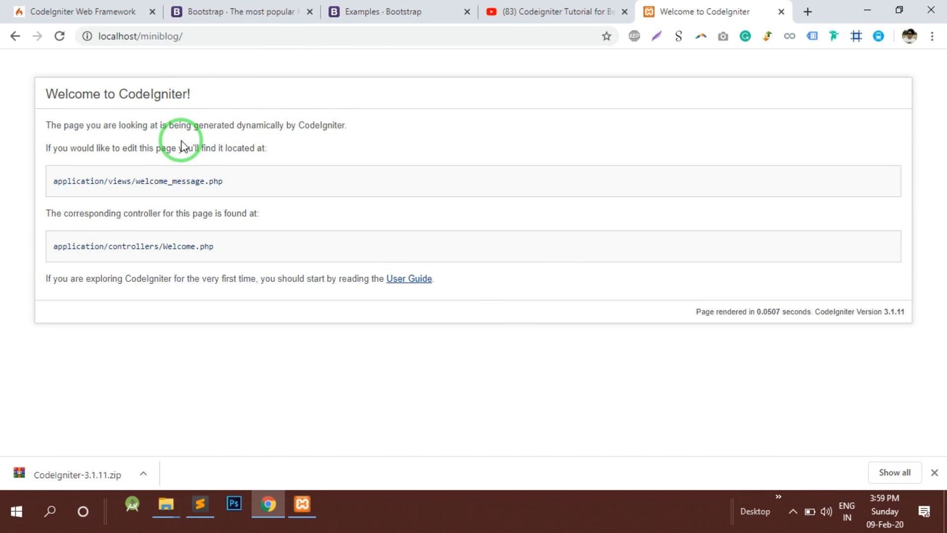
mouse_move(617, 282)
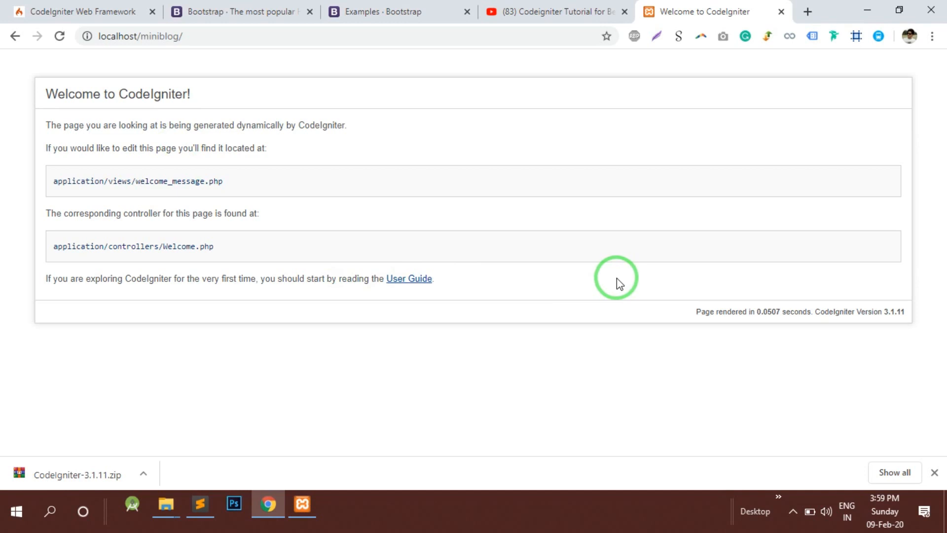
click(485, 181)
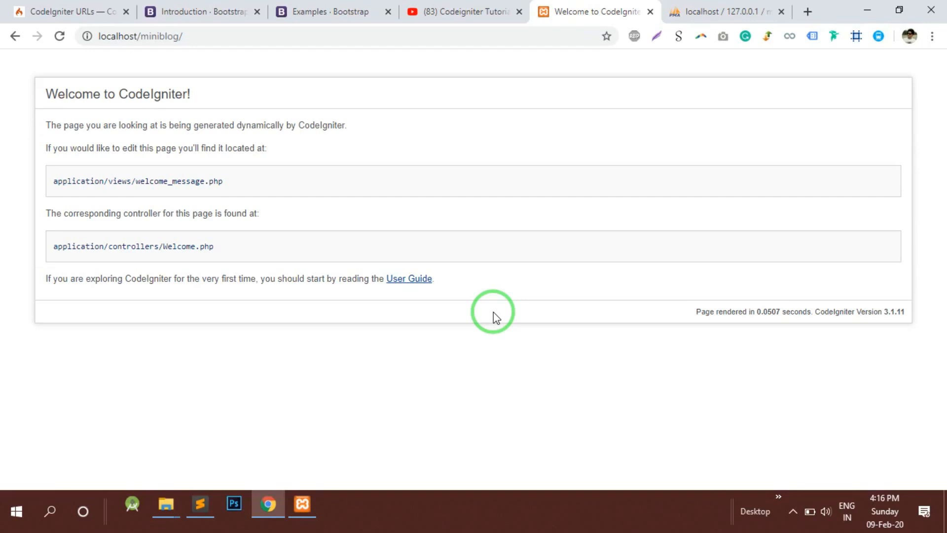
mouse_move(356, 236)
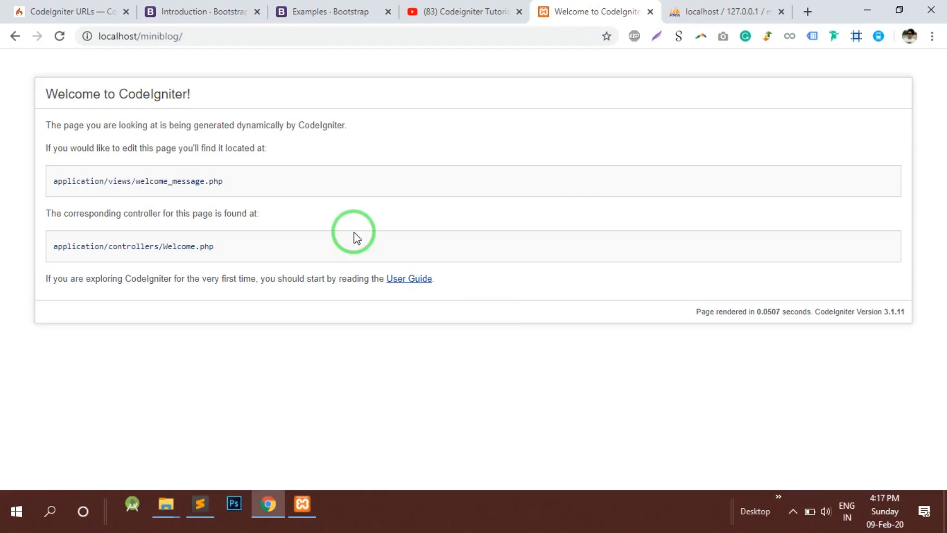